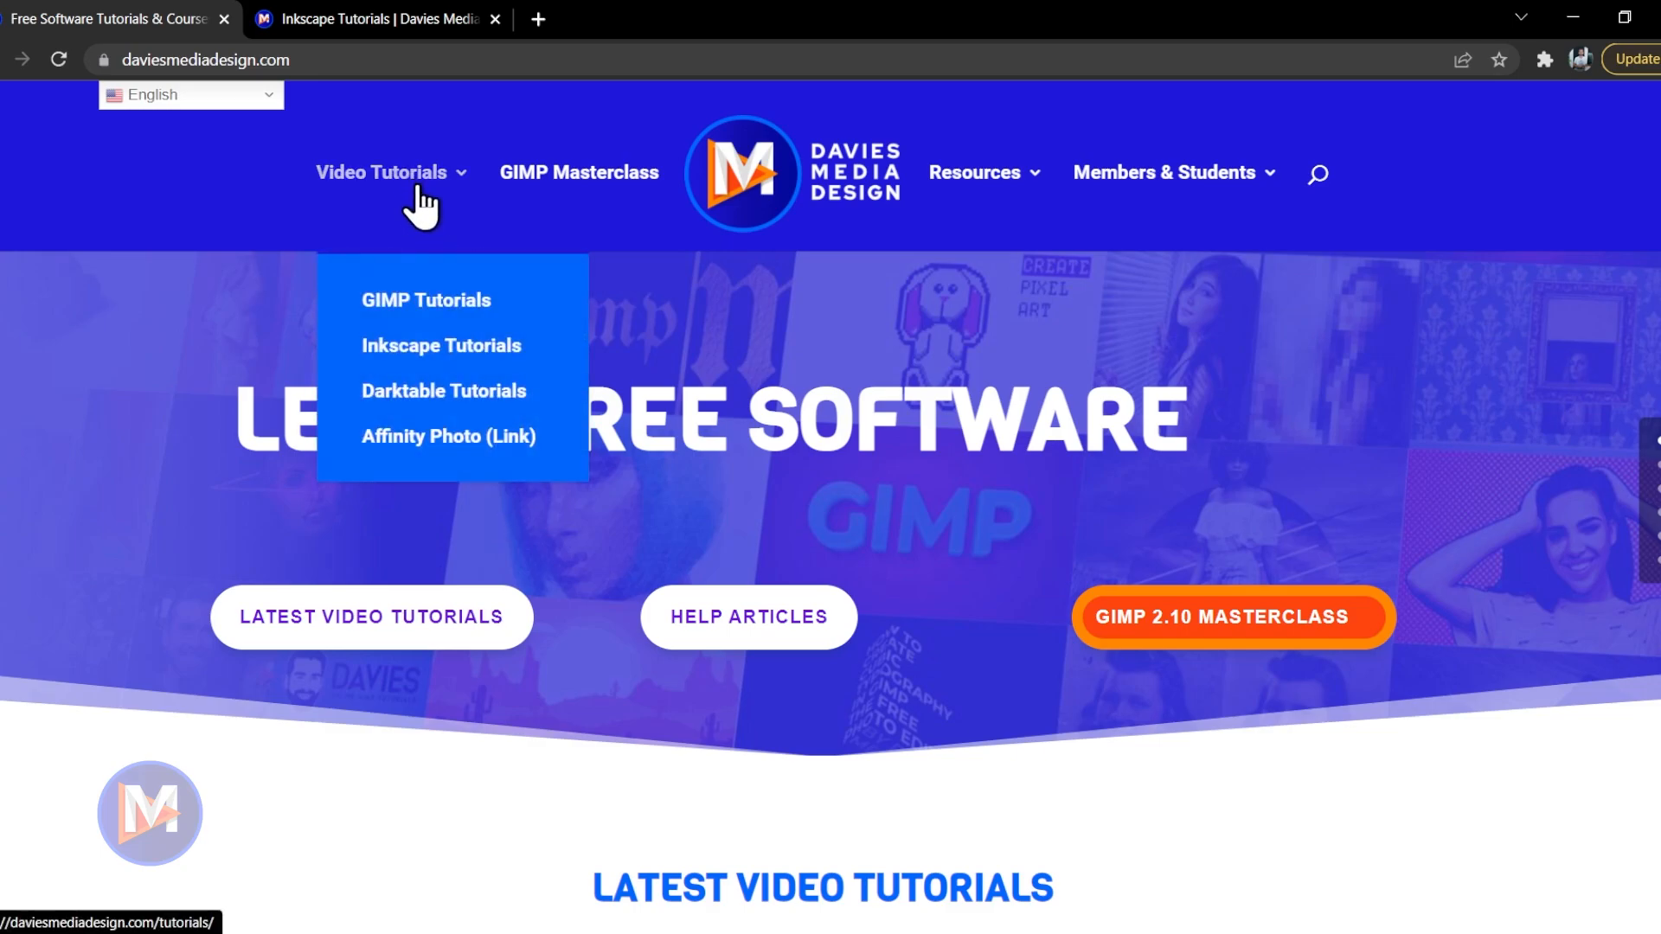
Go to the Inkscape Tutorials page from the Video Tutorials menu
left_click(441, 345)
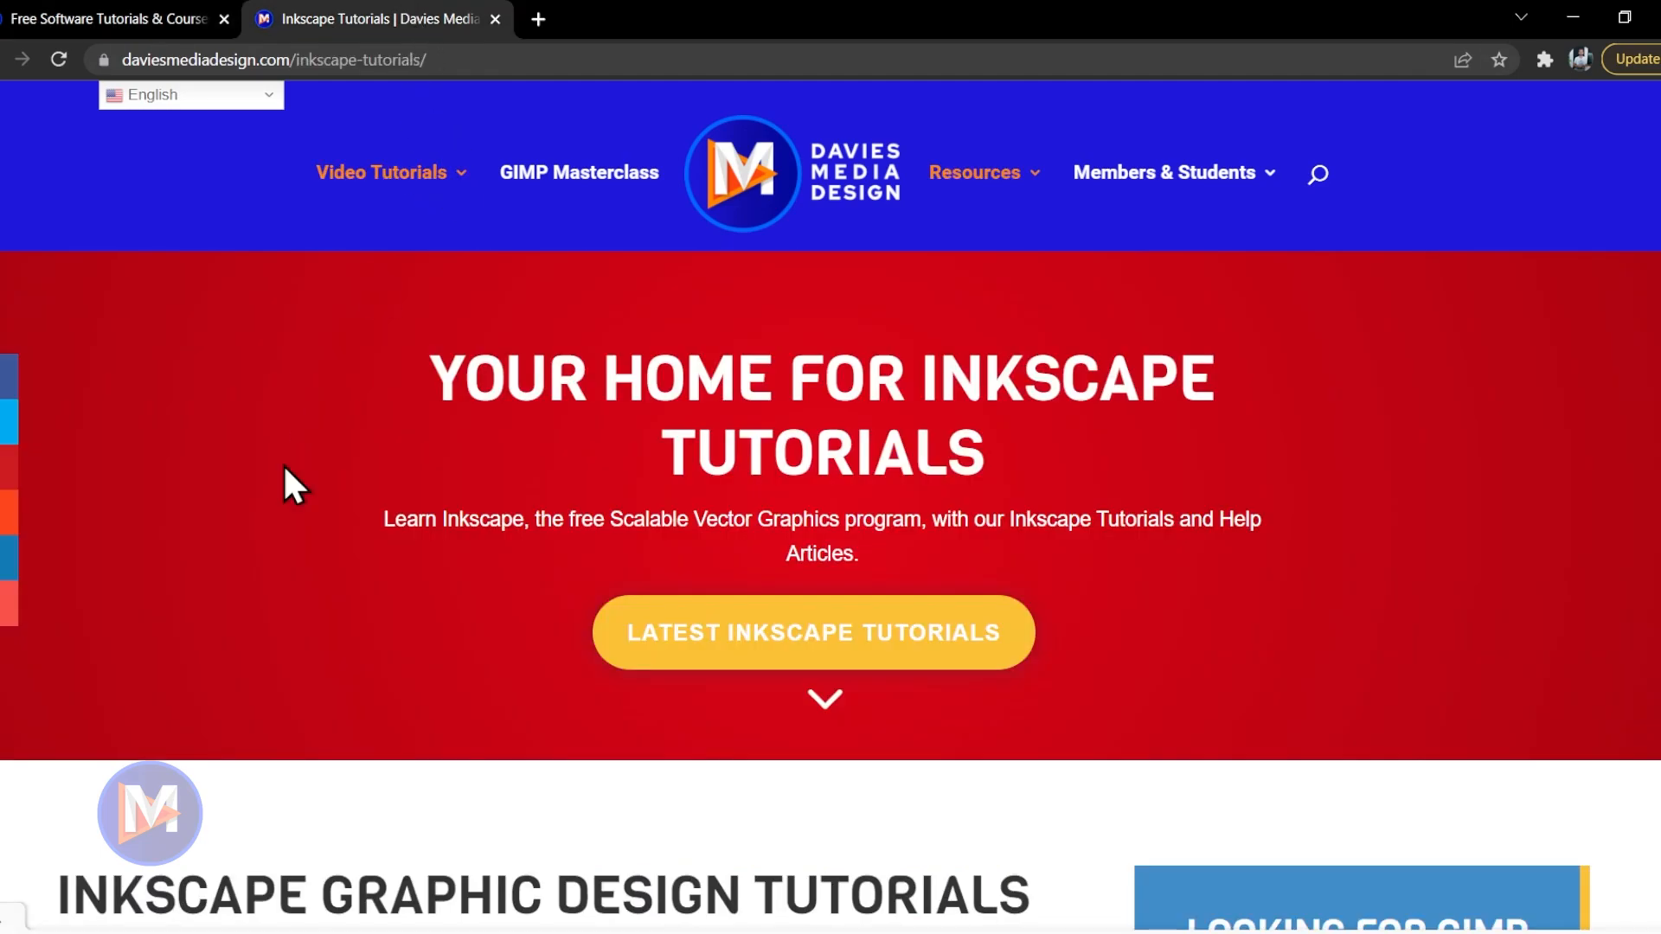
mouse_move(147, 697)
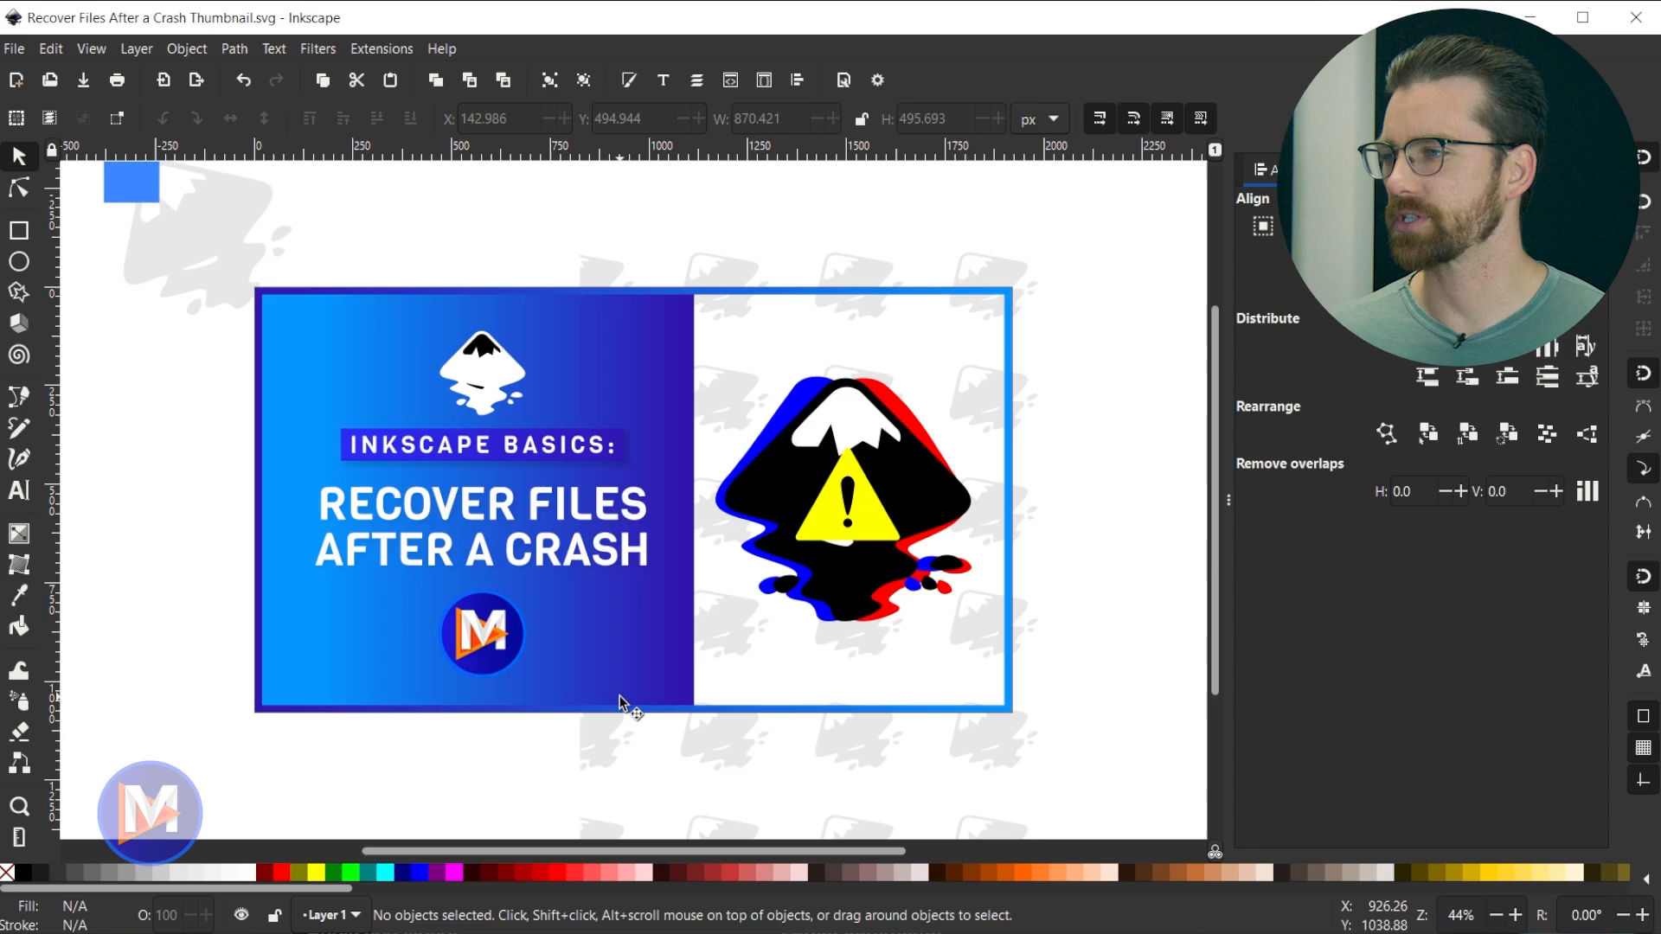
mouse_move(510, 730)
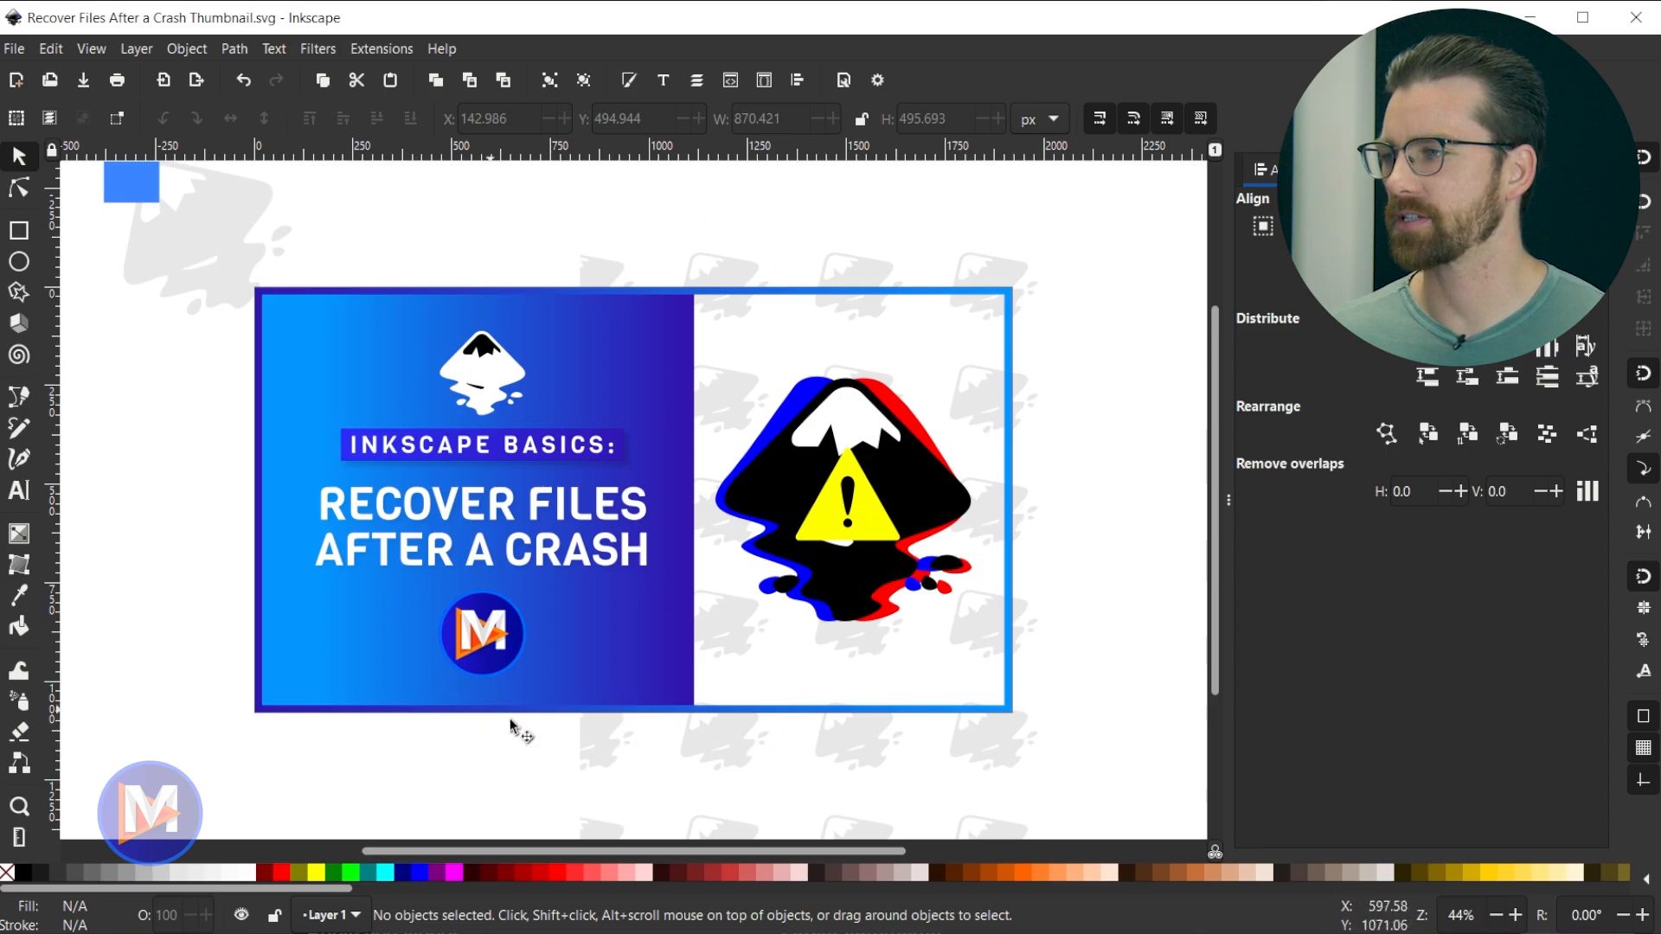
mouse_move(716, 737)
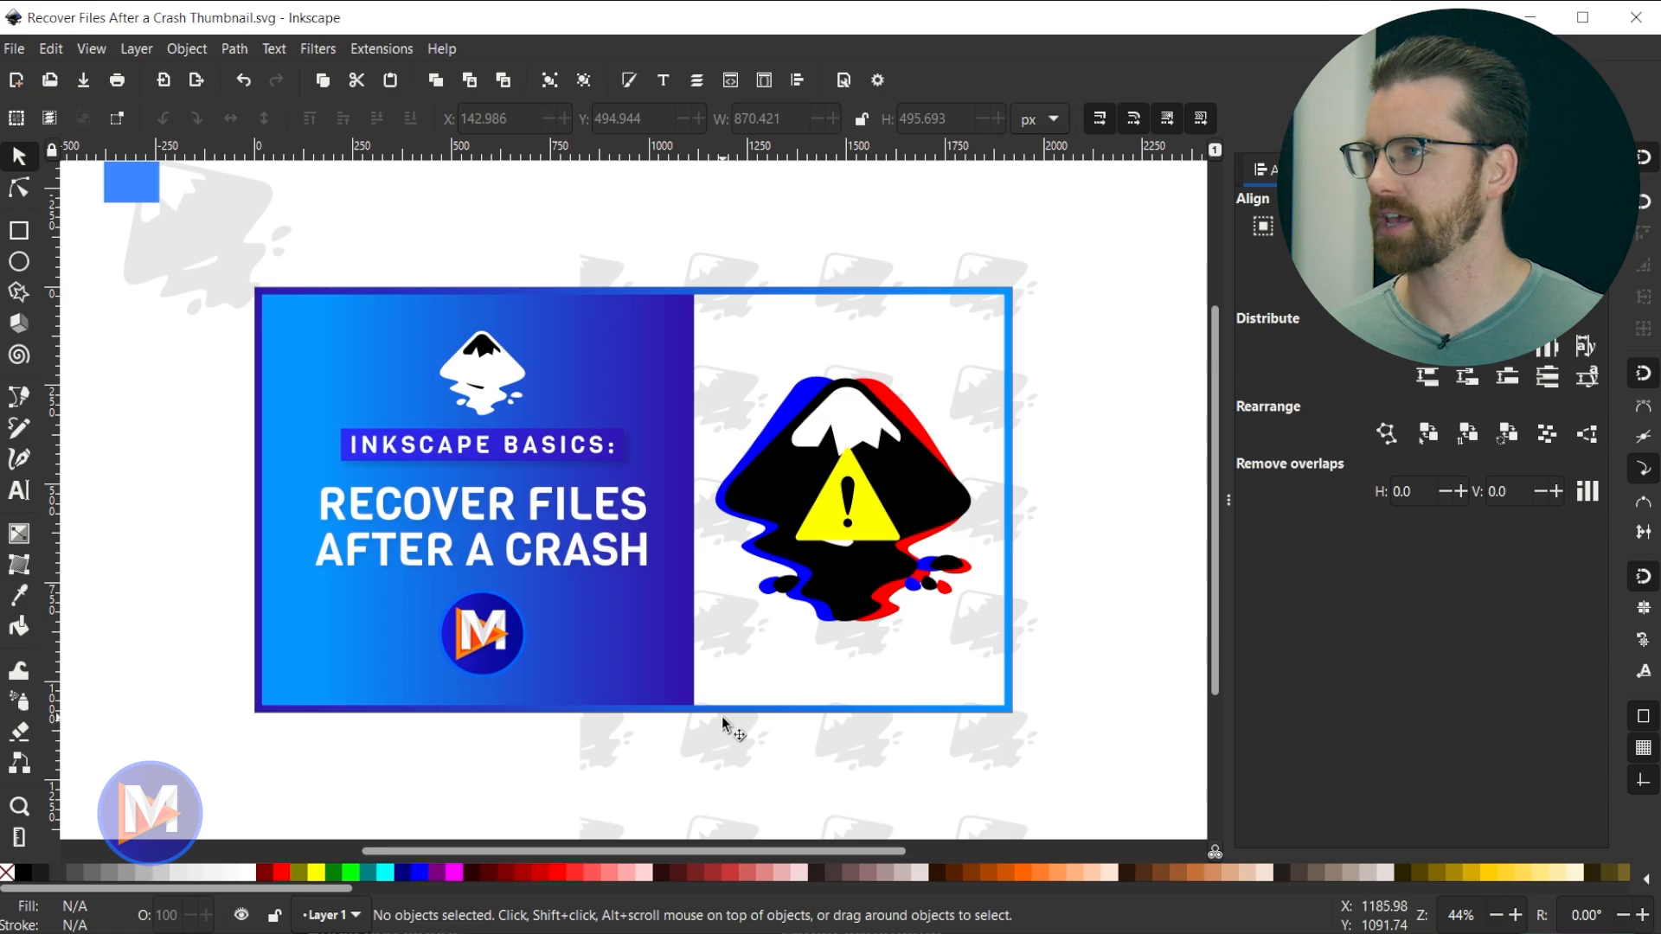
Show the Autosave page under Input/Output in Inkscape Preferences
left_click(55, 48)
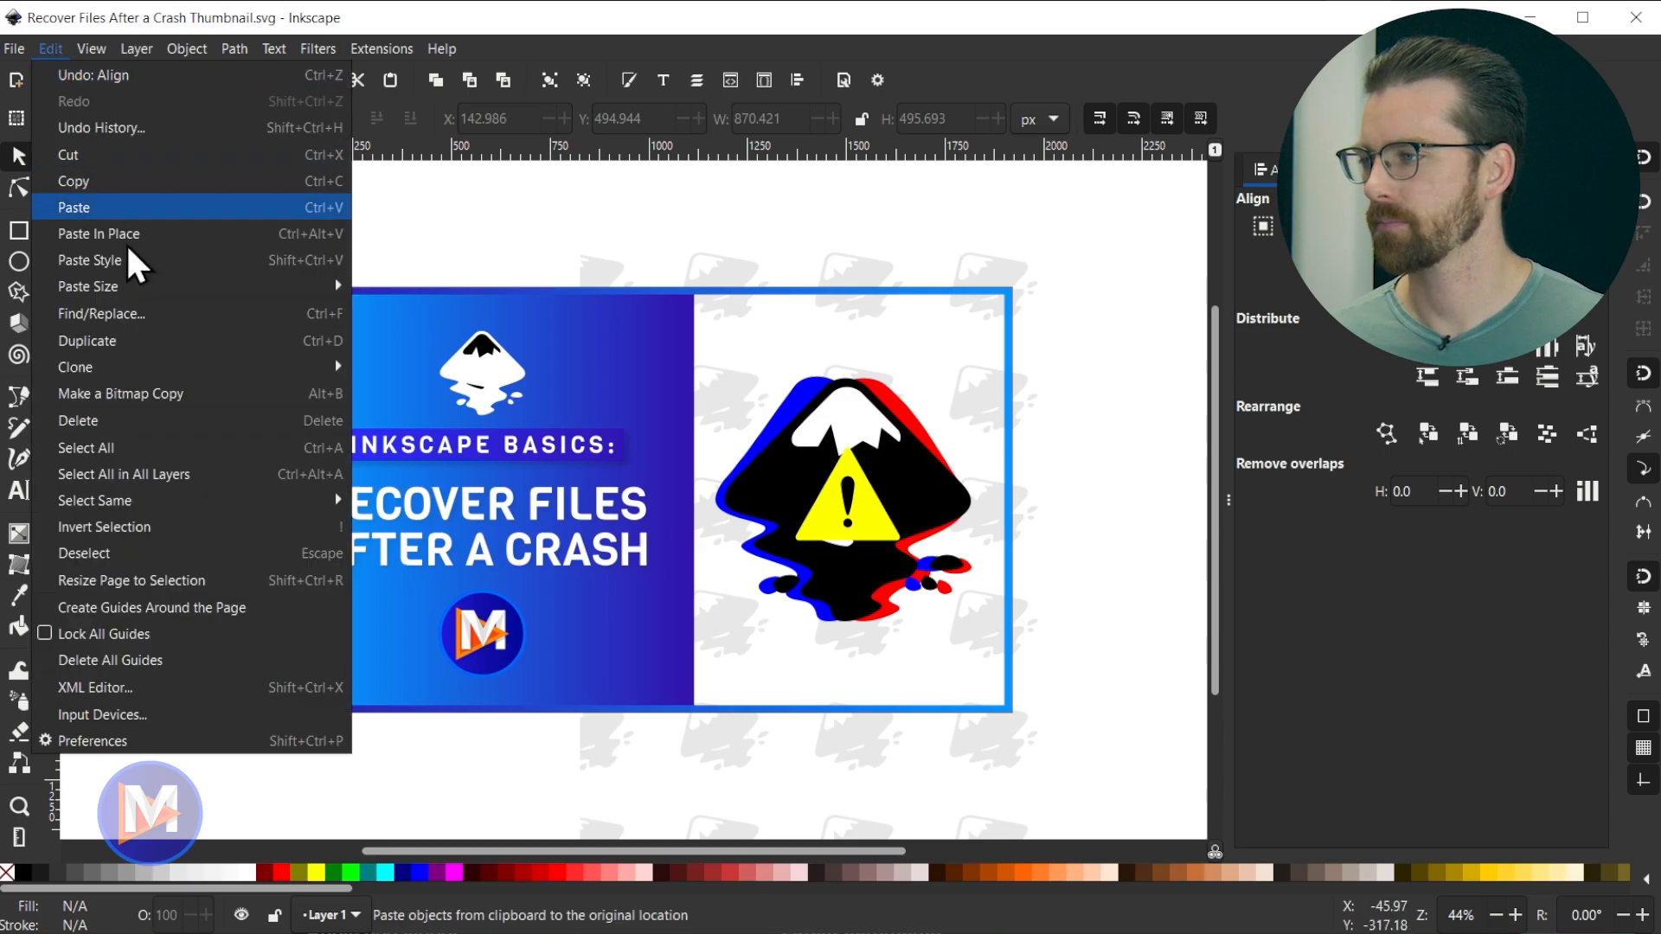
left_click(73, 208)
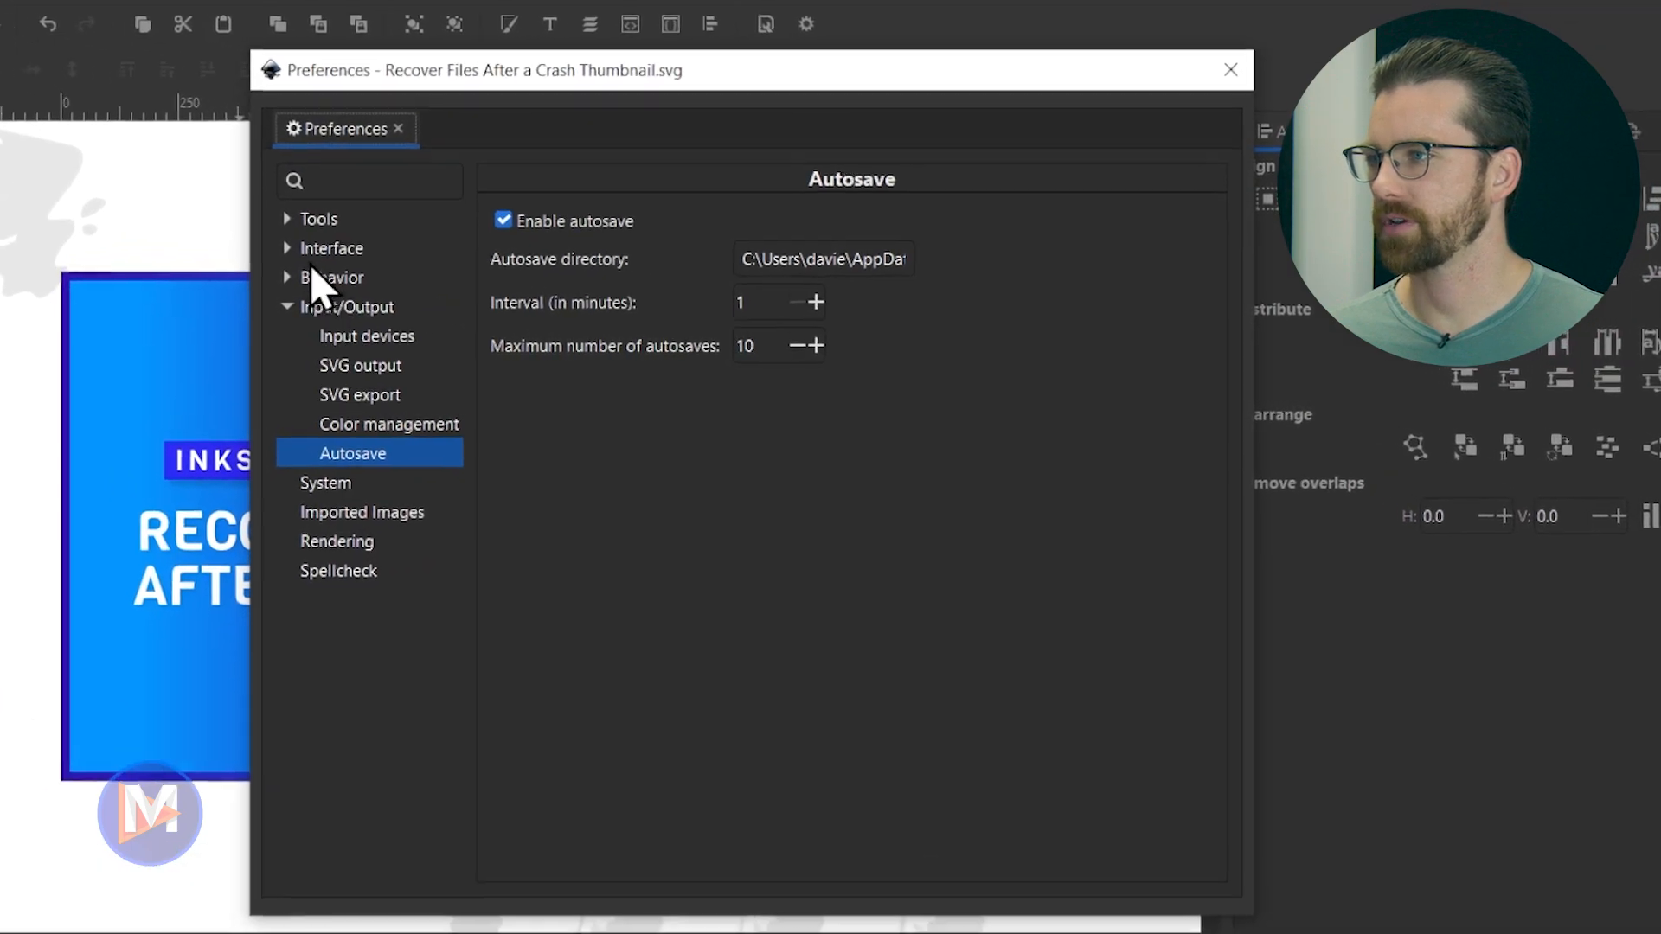
left_click(349, 306)
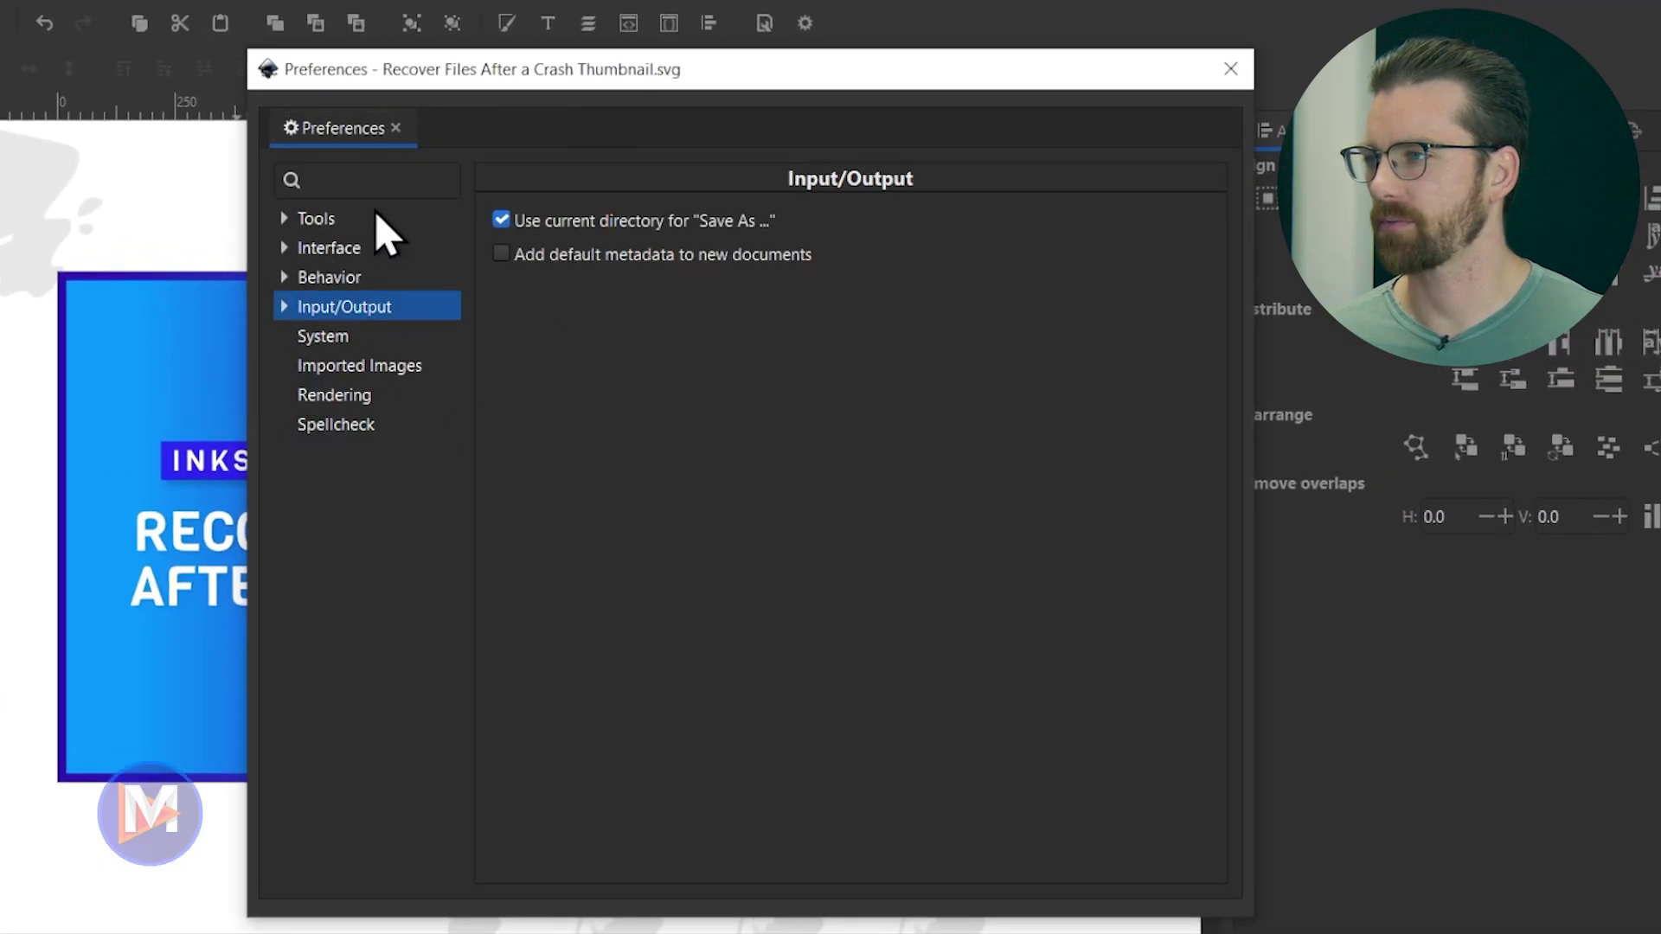
mouse_move(415, 545)
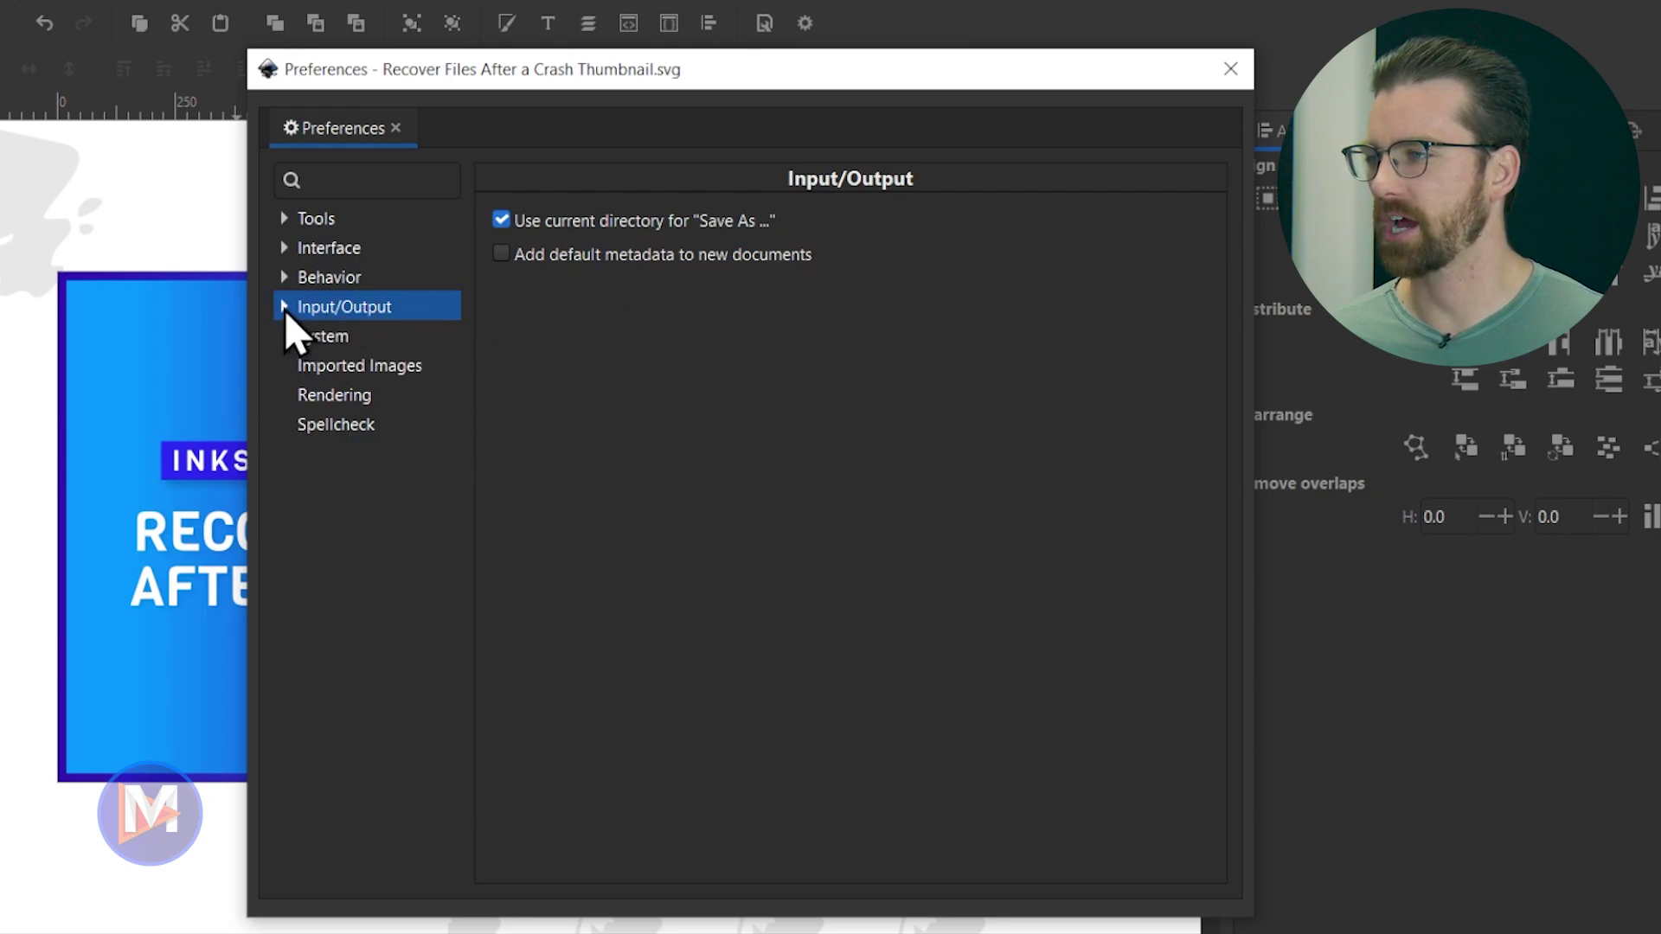
left_click(283, 306)
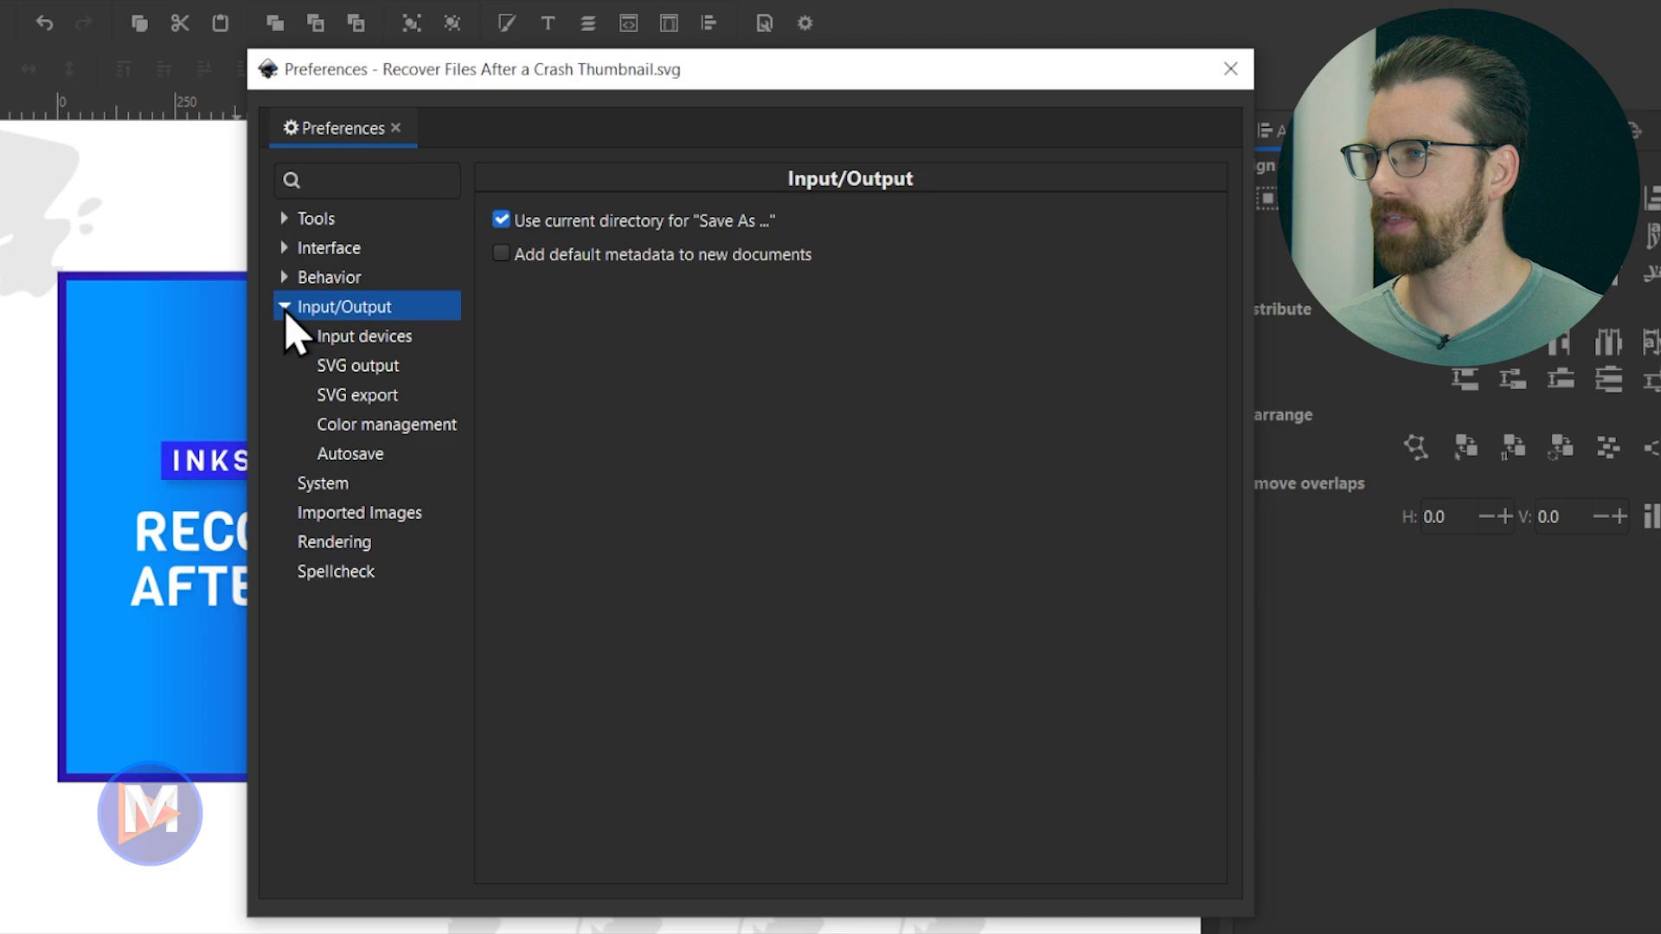
left_click(349, 453)
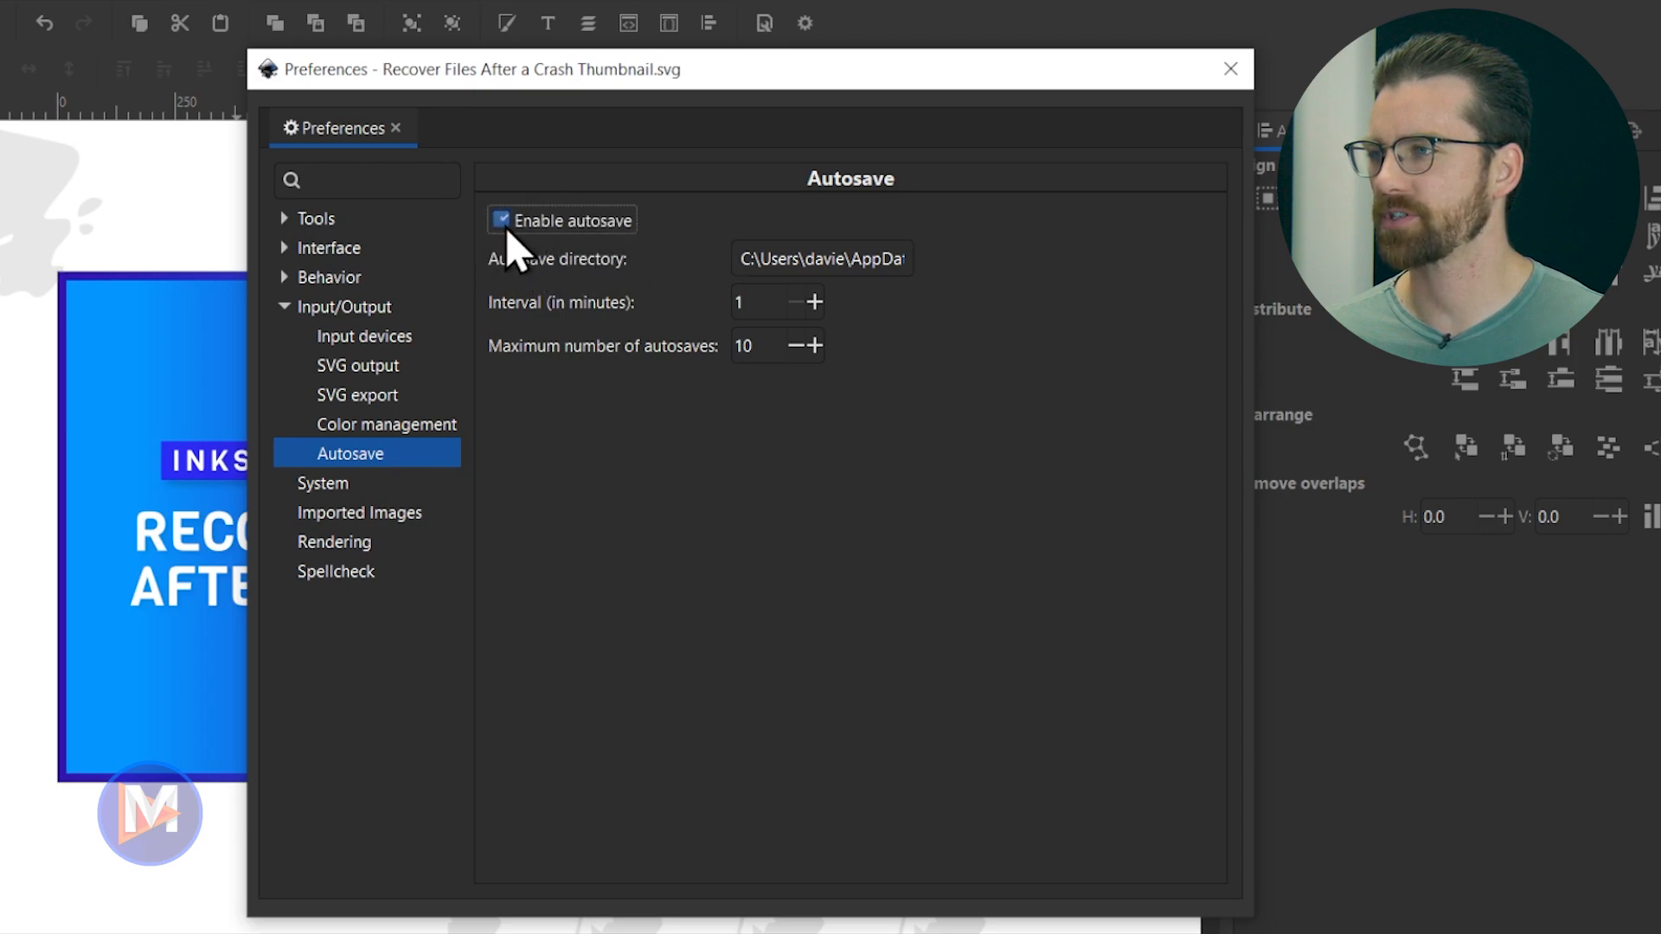
mouse_move(662, 450)
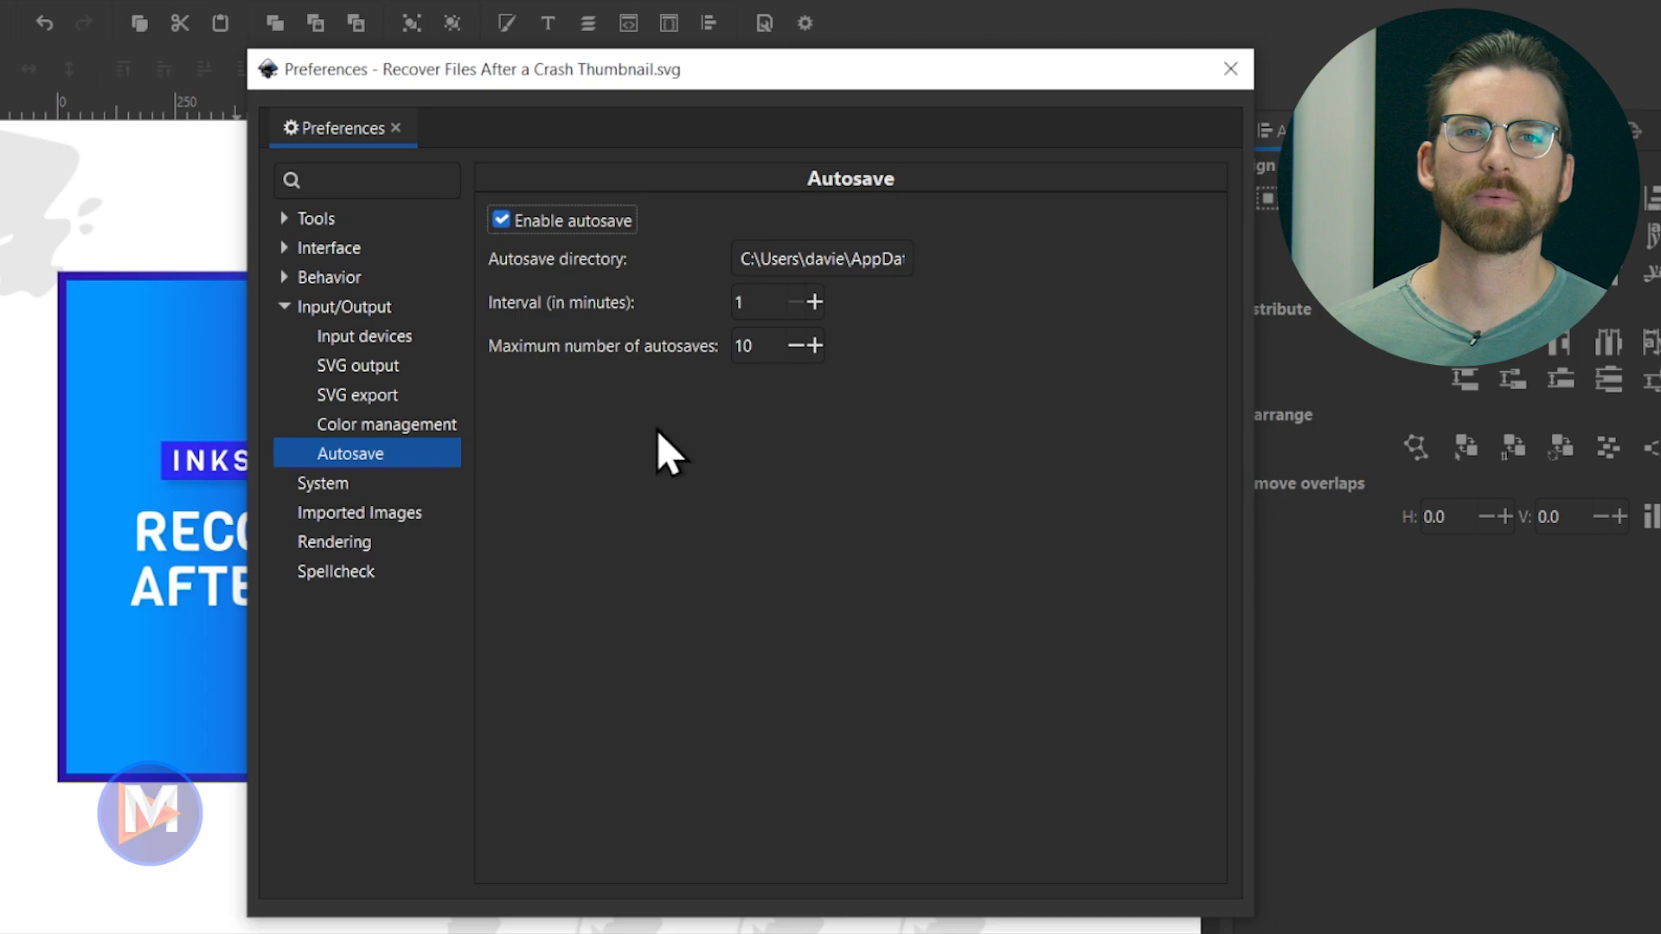
mouse_move(689, 429)
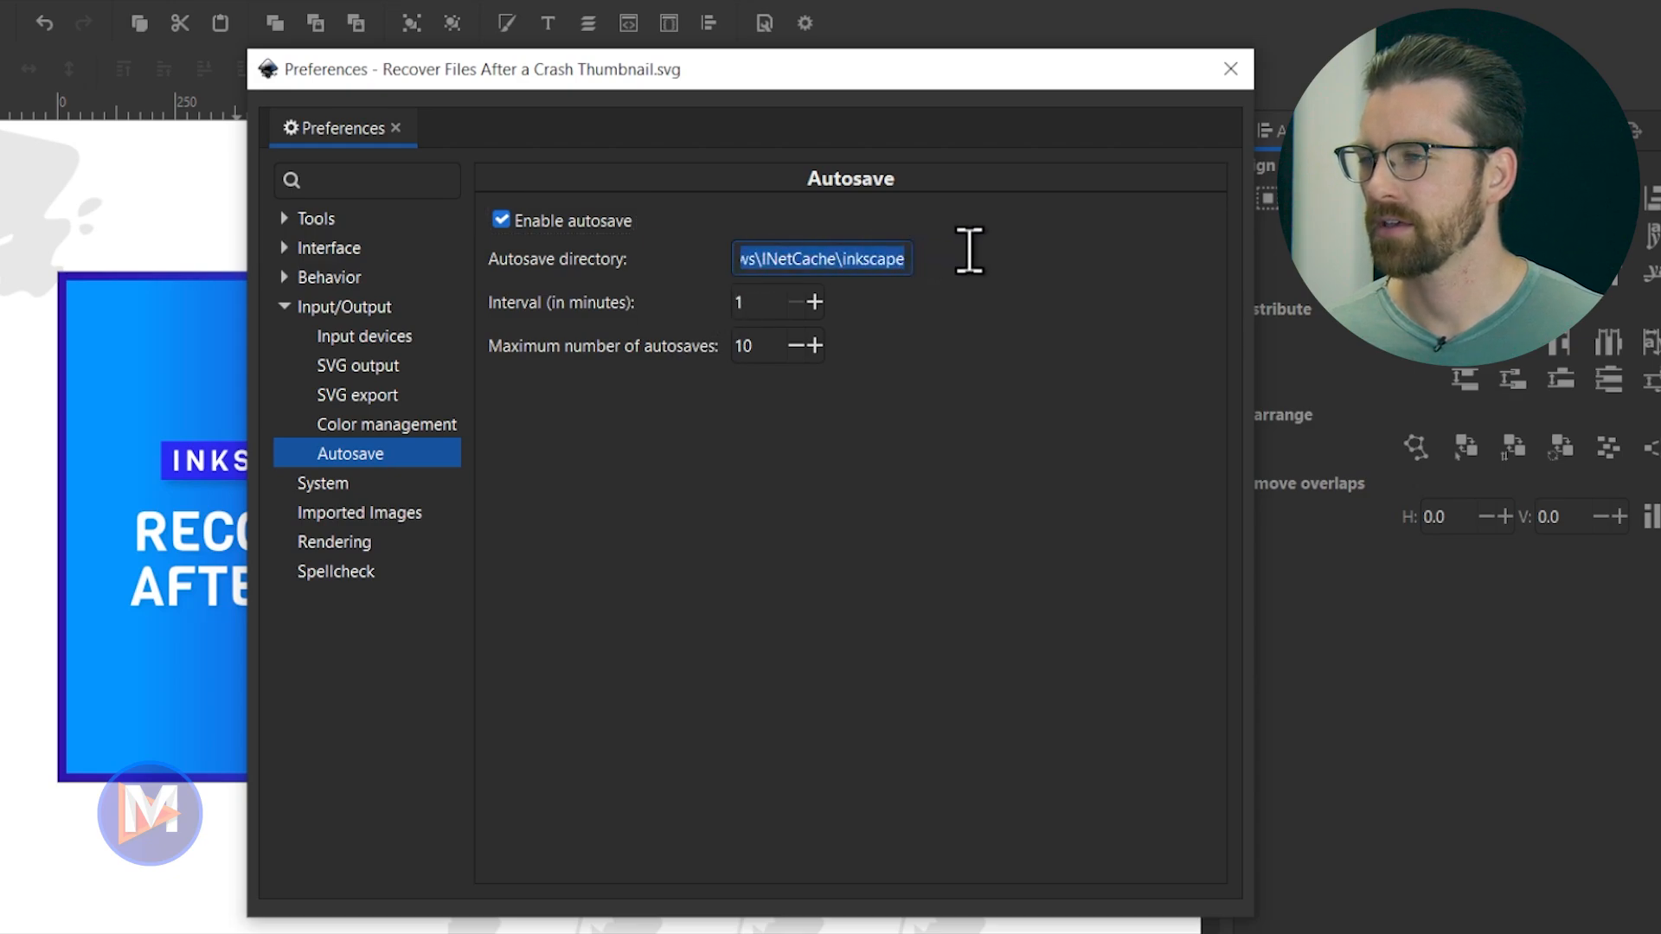
mouse_move(979, 273)
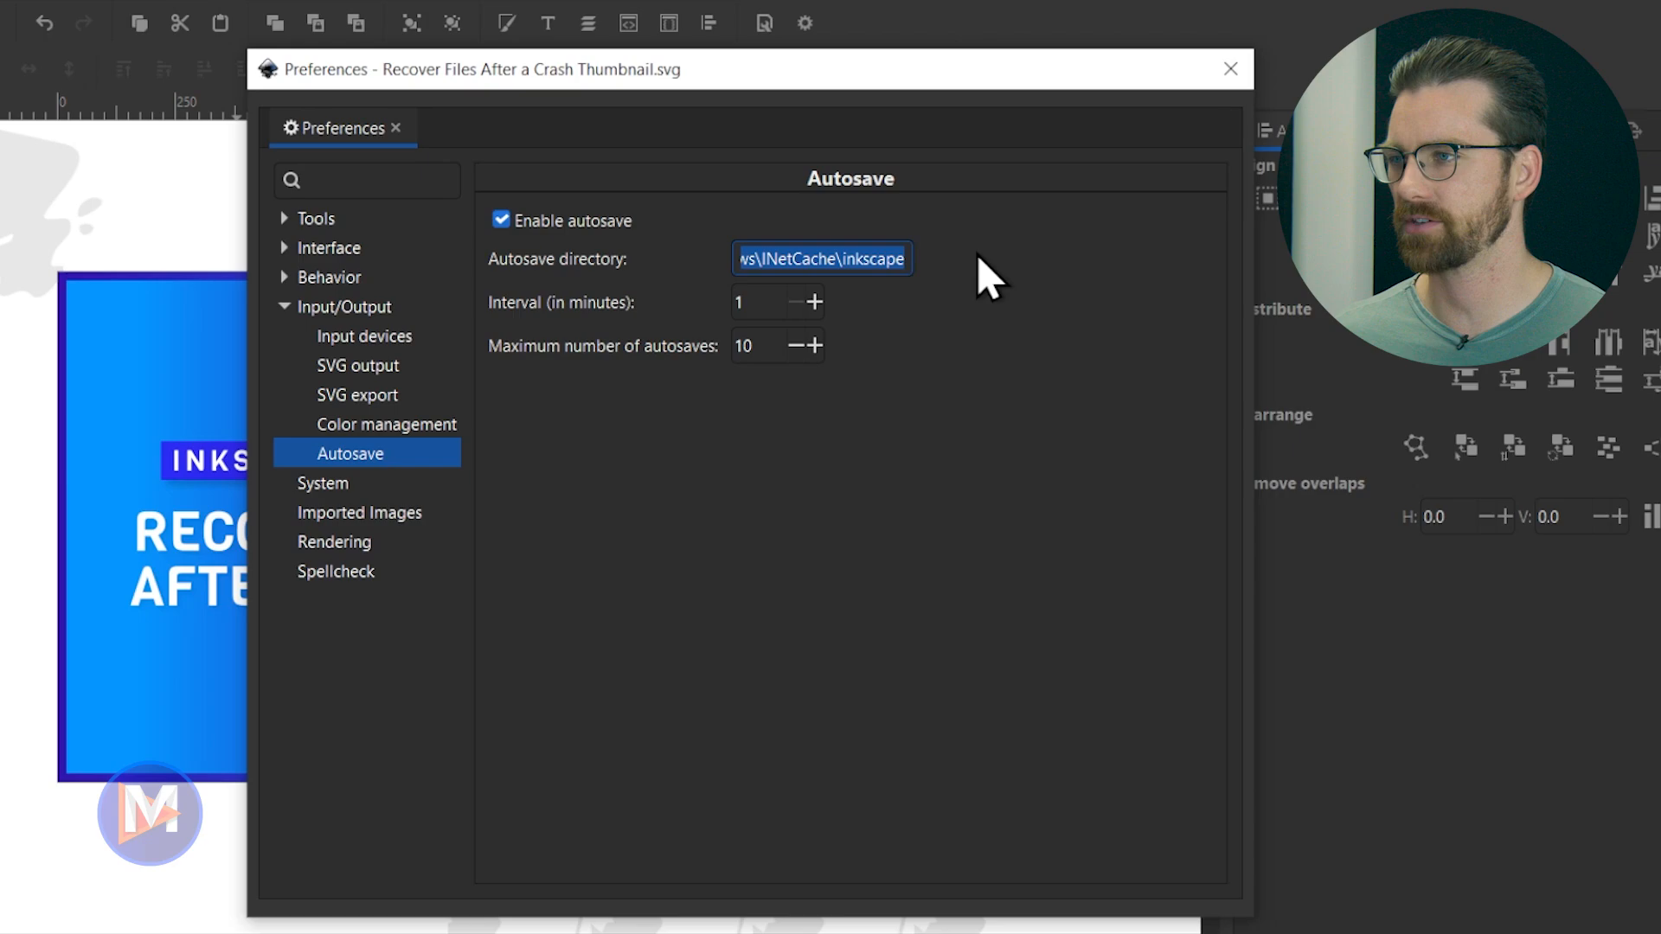
mouse_move(893, 341)
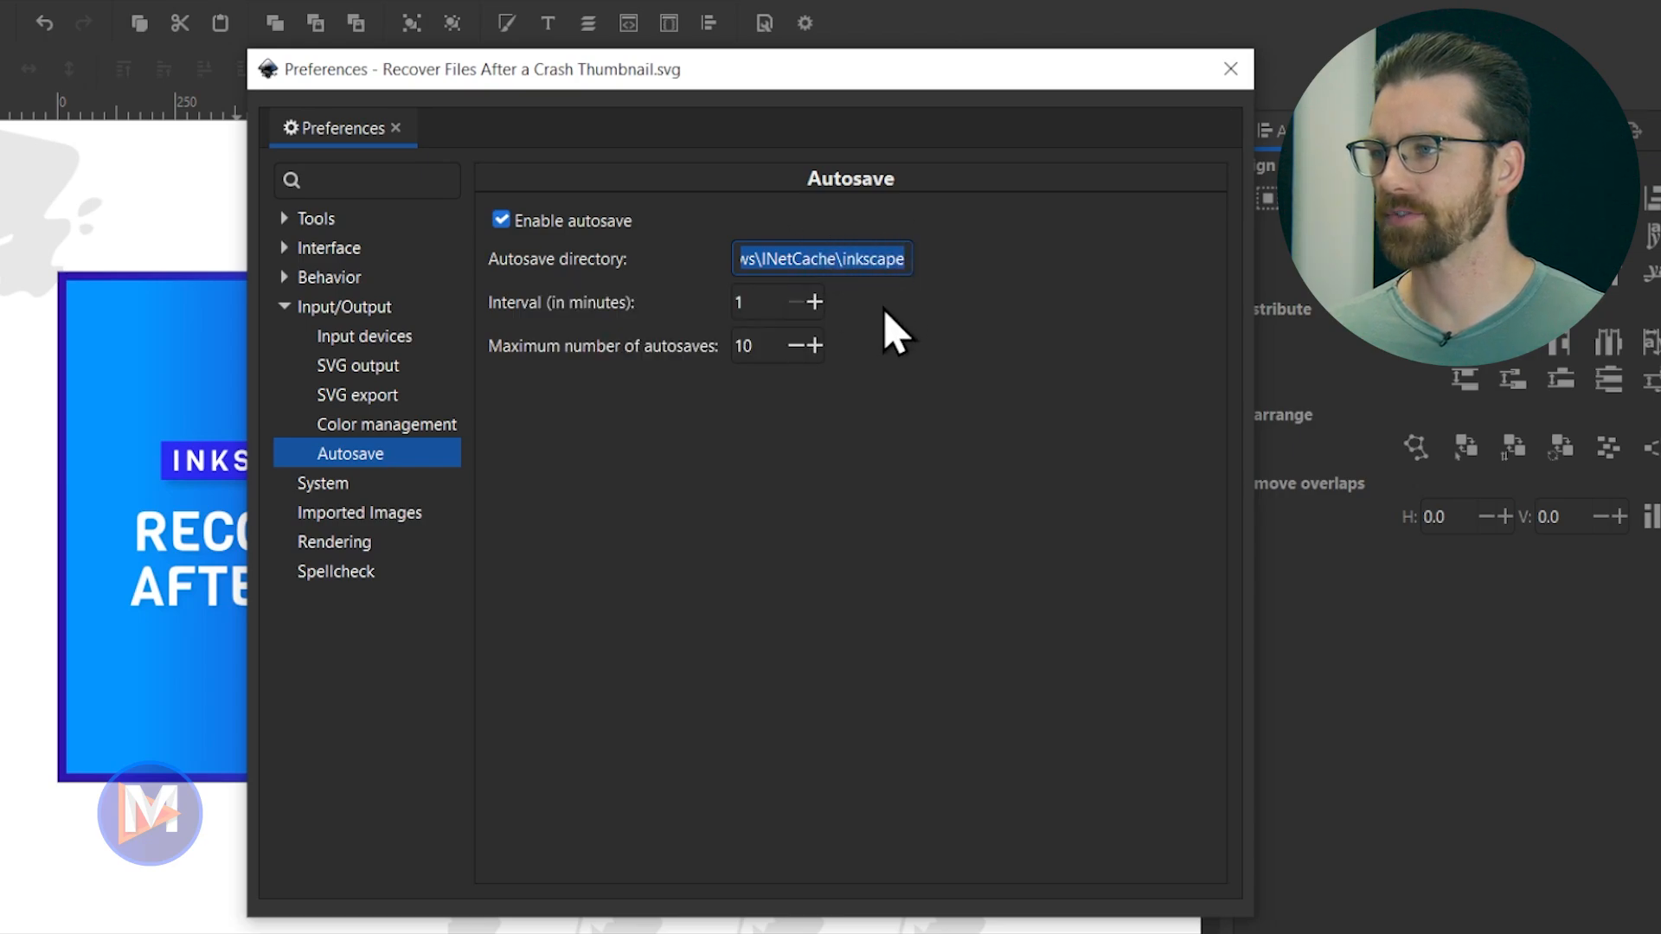
Set the autosave interval to 10 minutes and maximum autosaves to 10
left_click(750, 301)
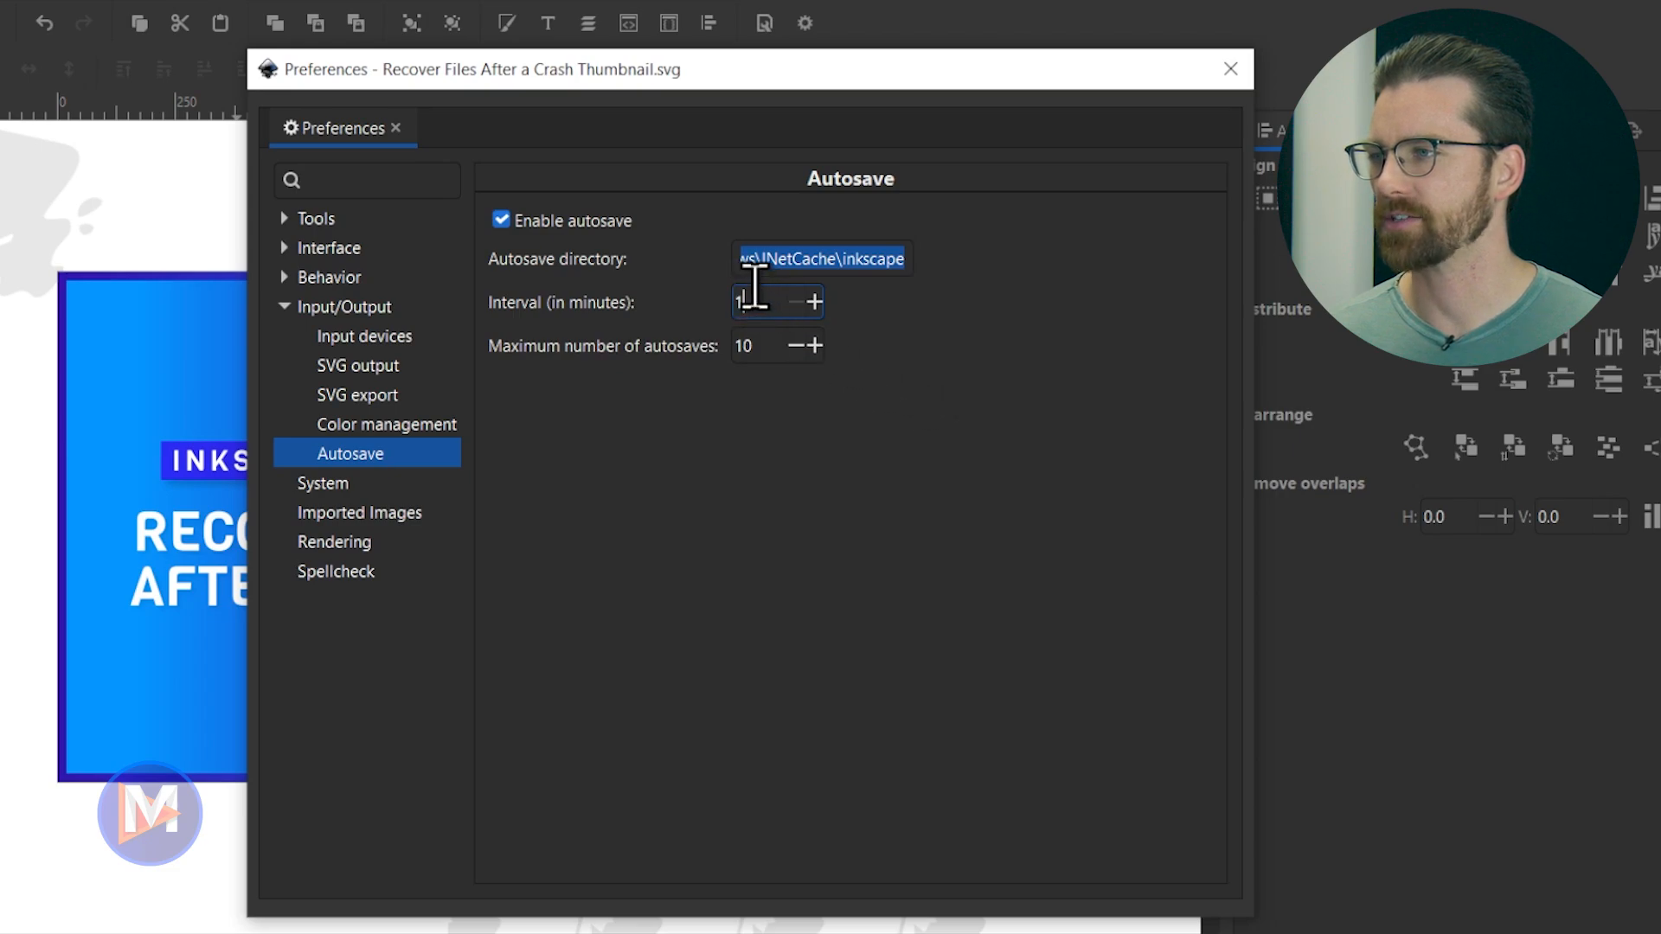
mouse_move(789, 322)
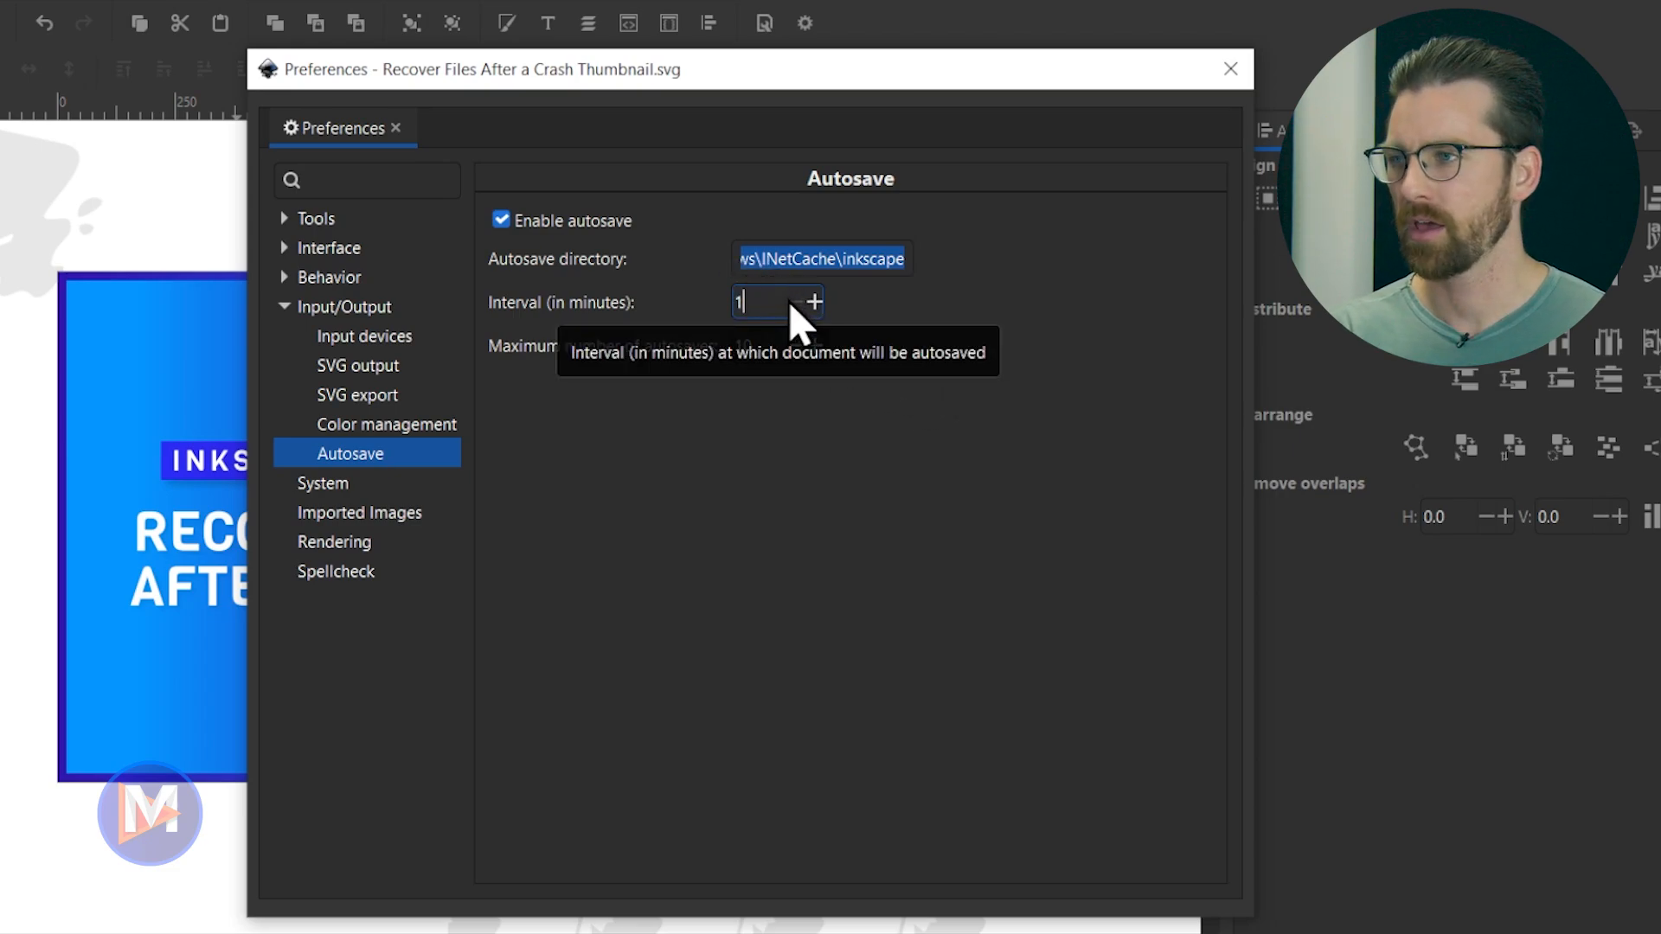
mouse_move(923, 381)
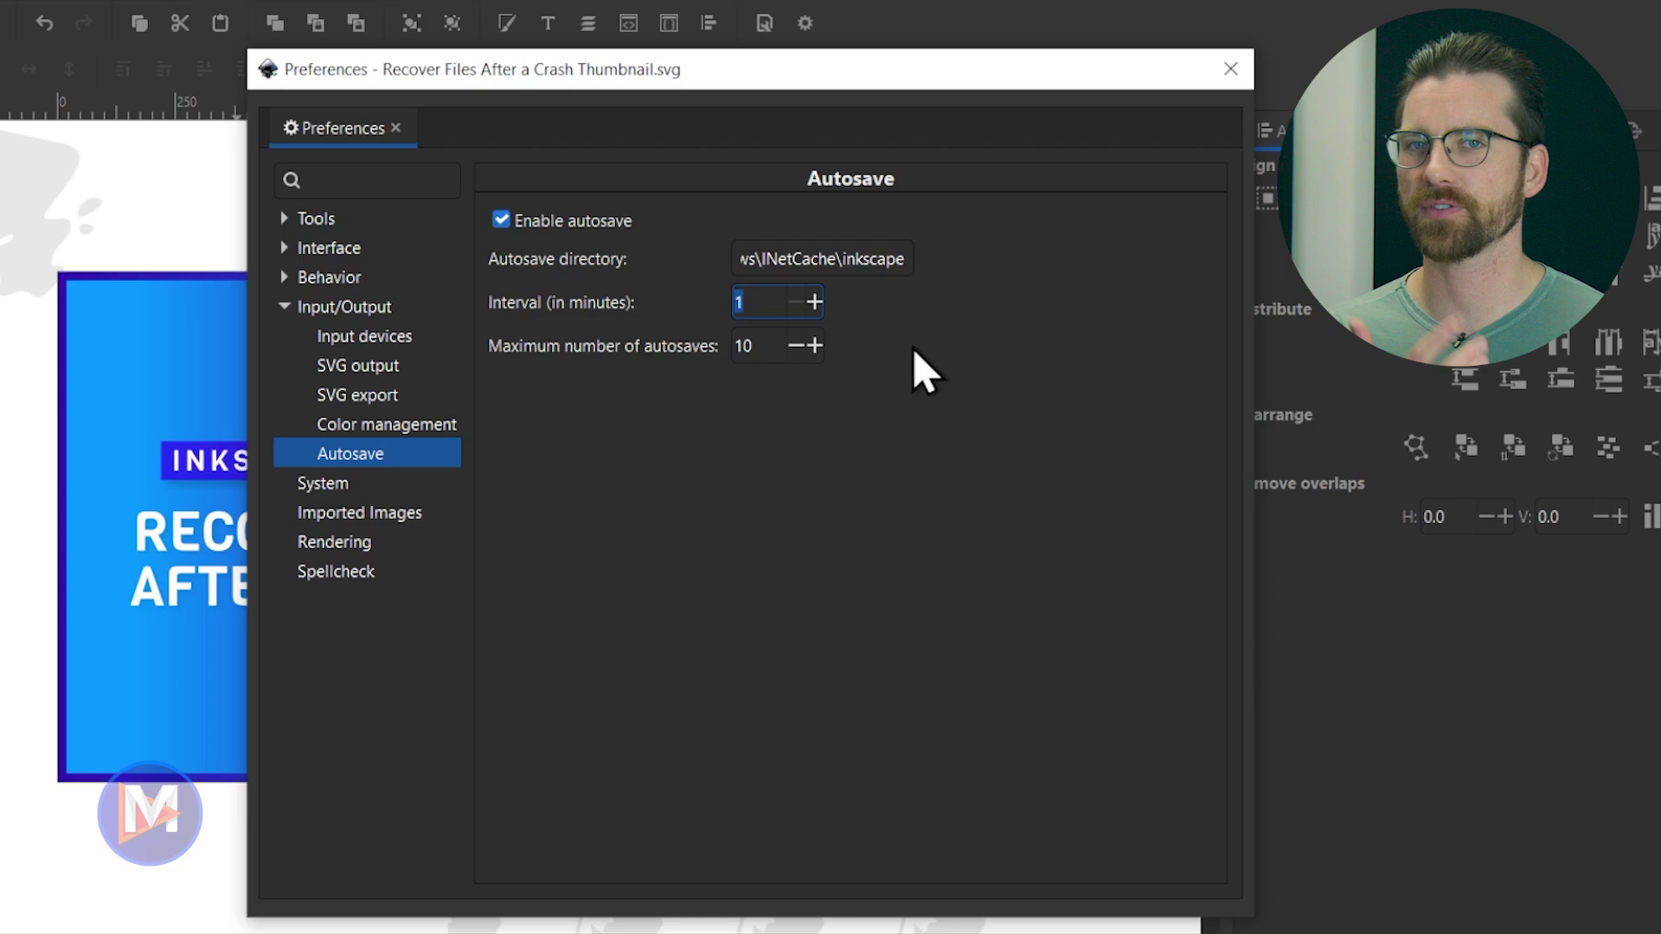
type("5")
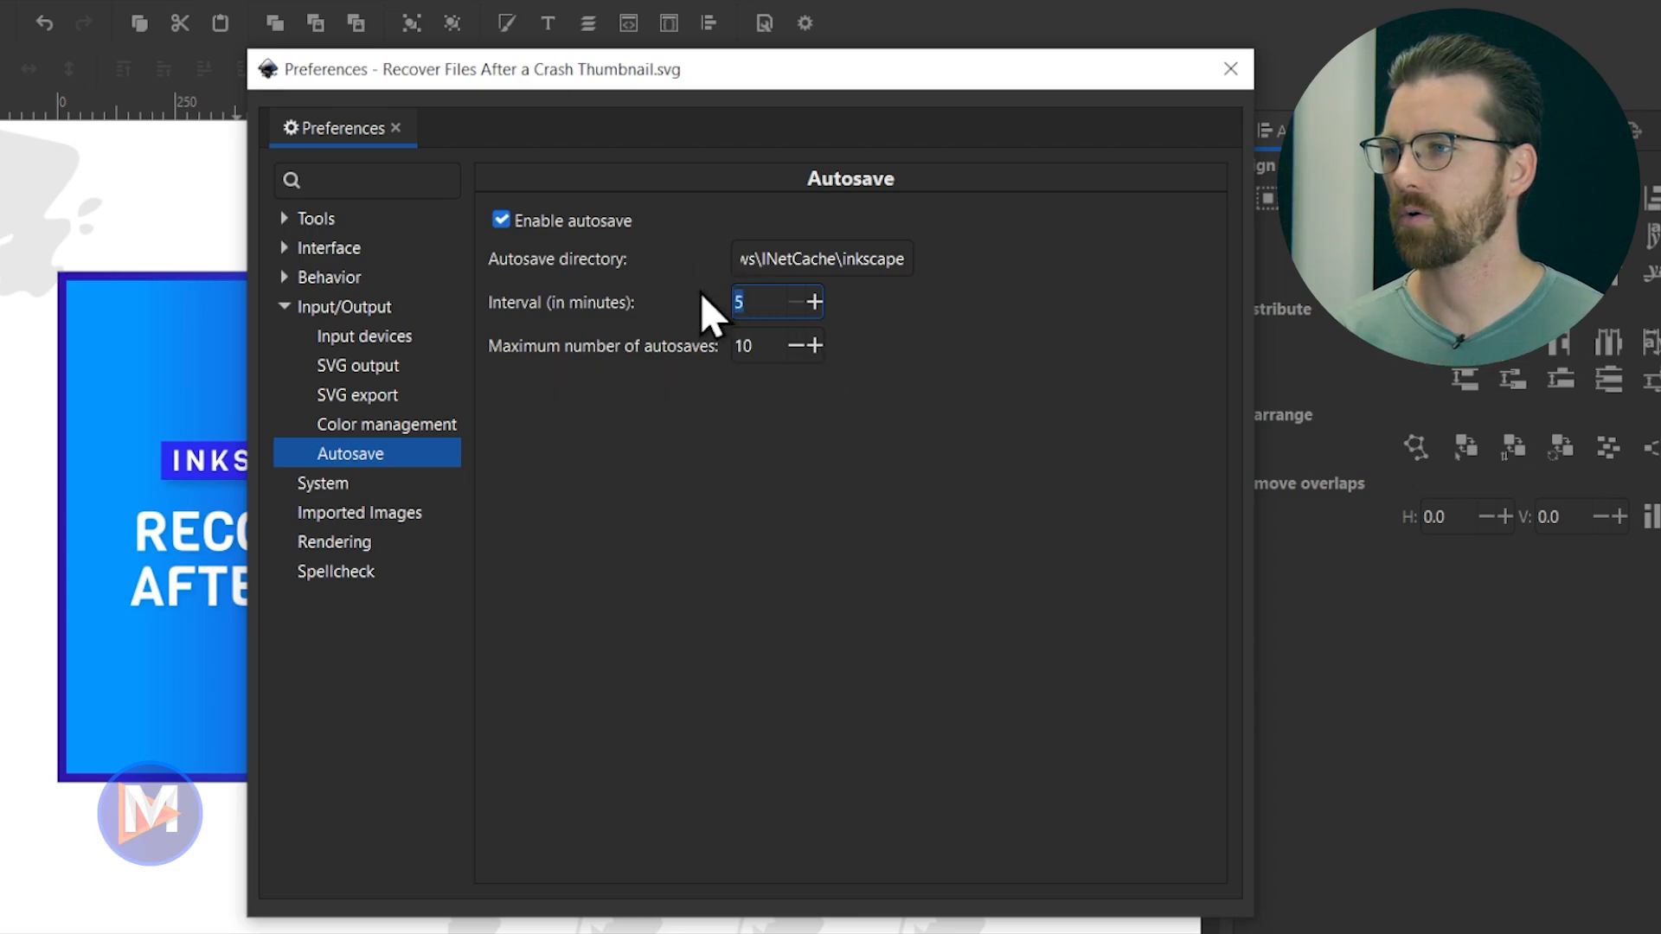
type("10")
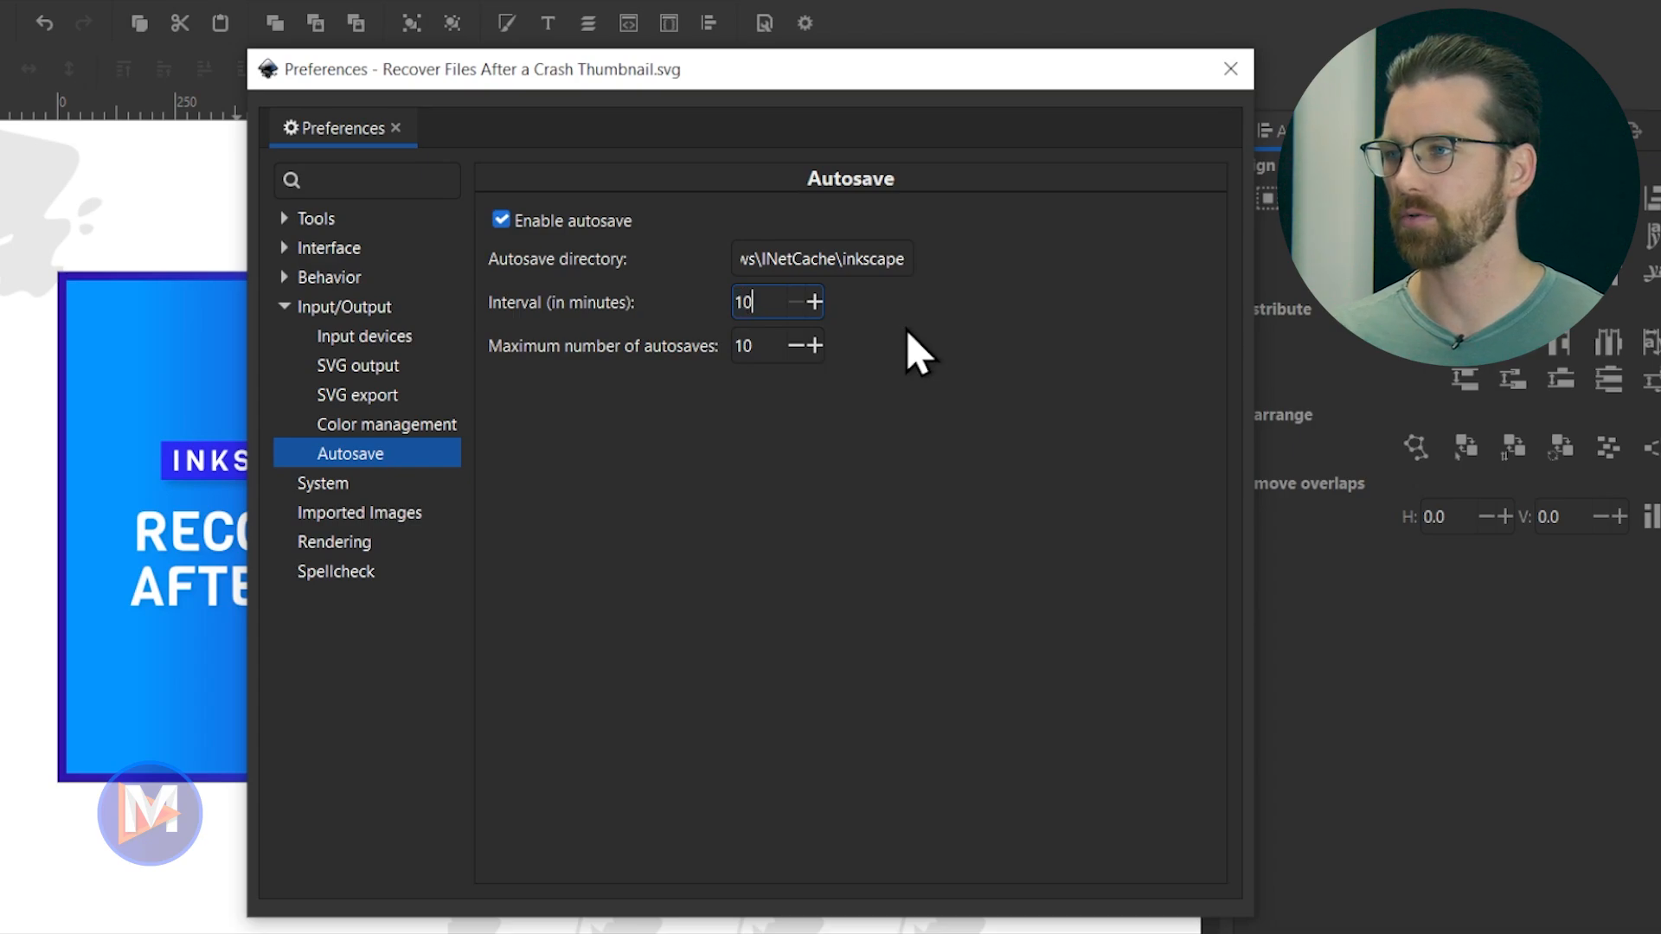
mouse_move(678, 394)
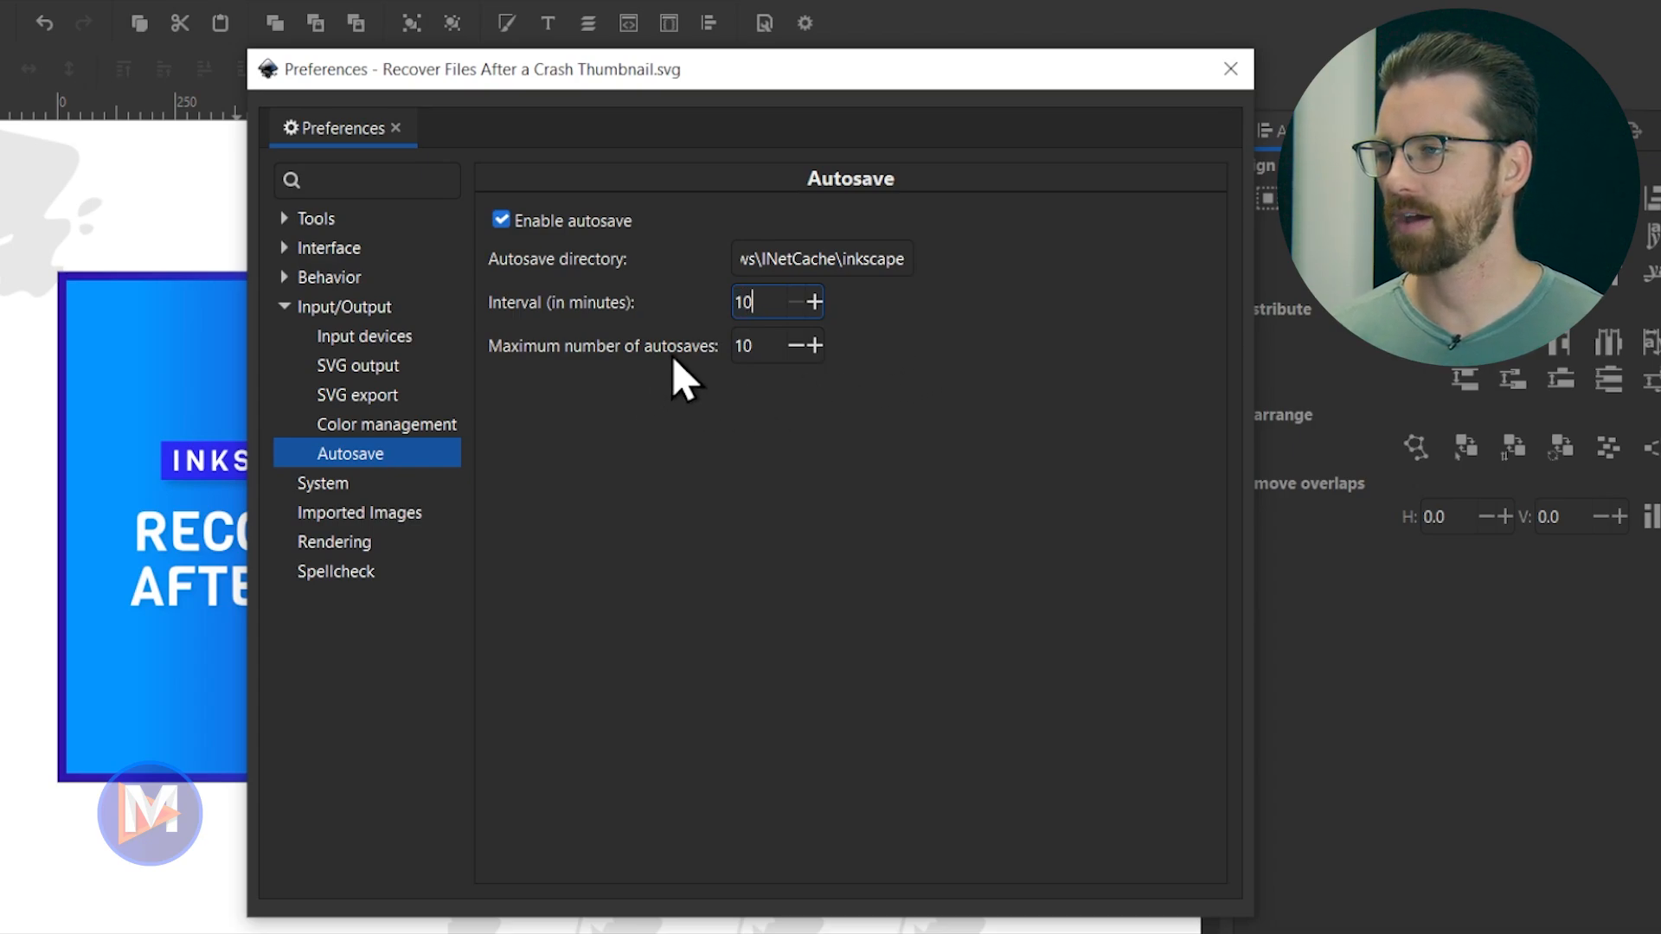
mouse_move(744, 344)
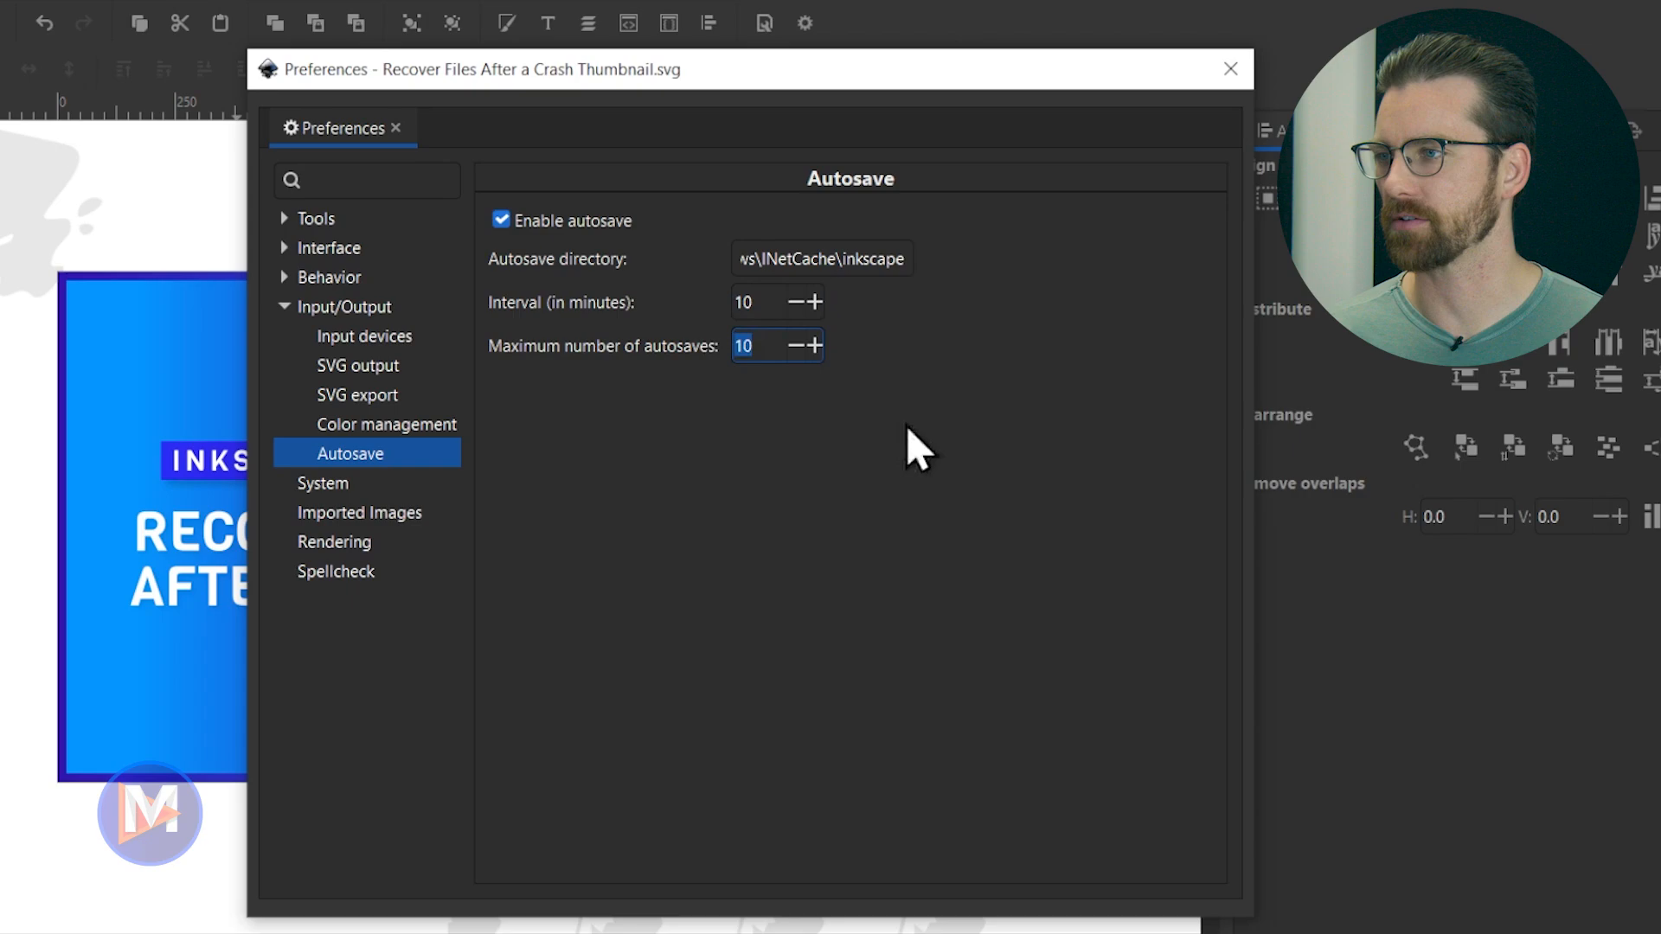
type("5")
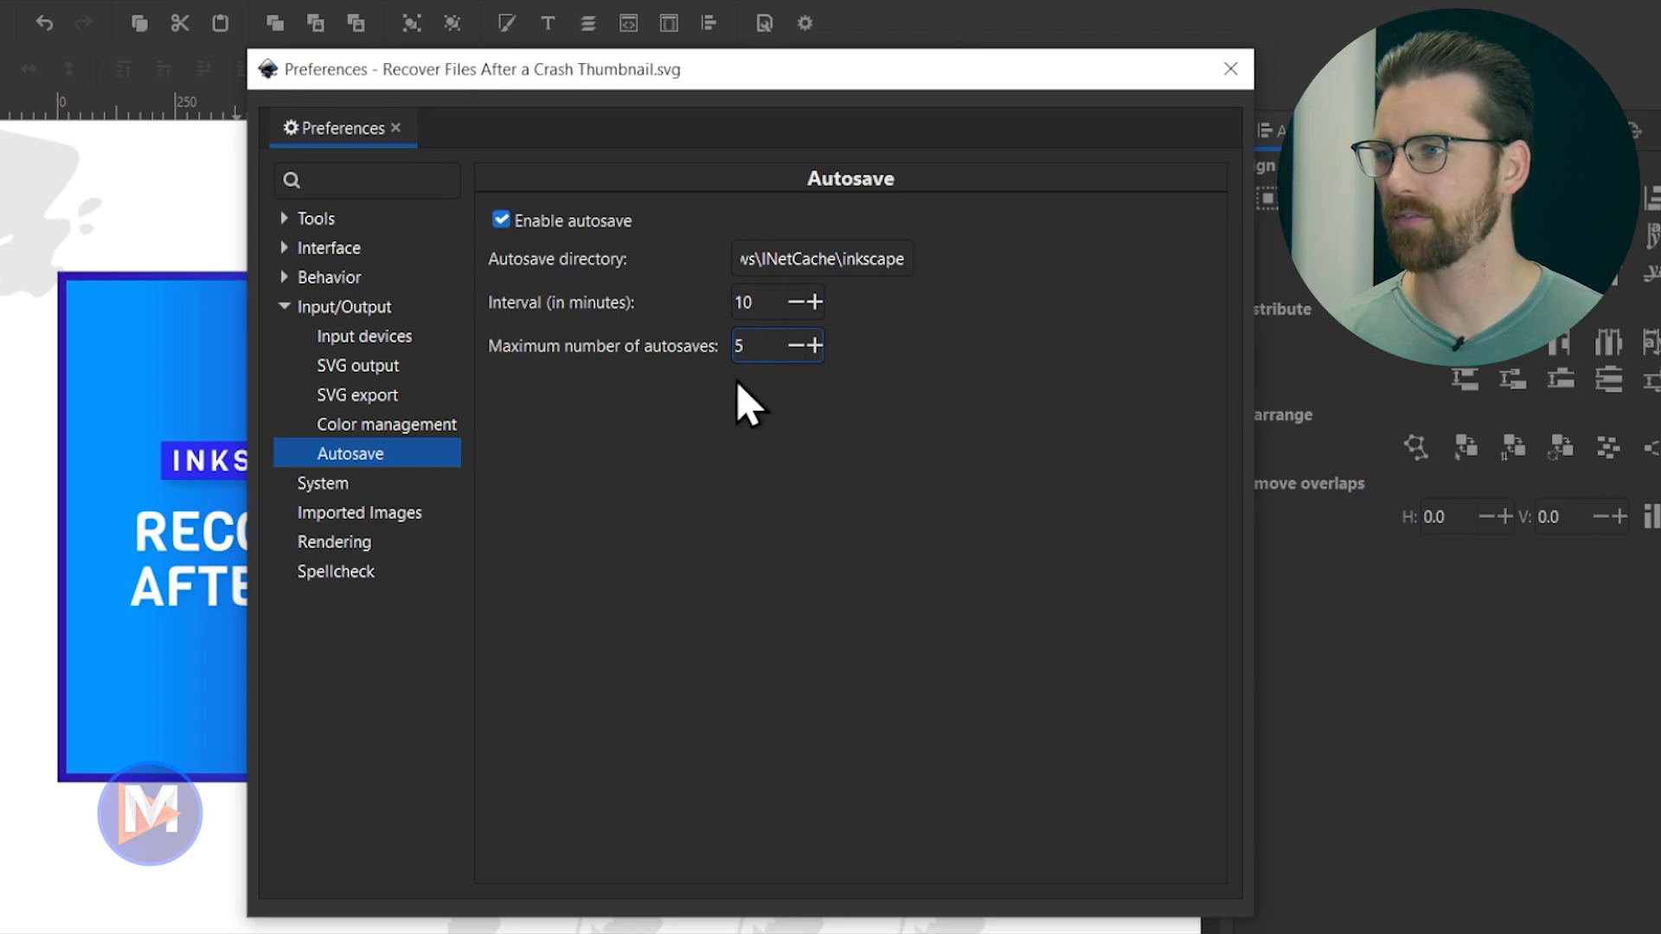
type("100")
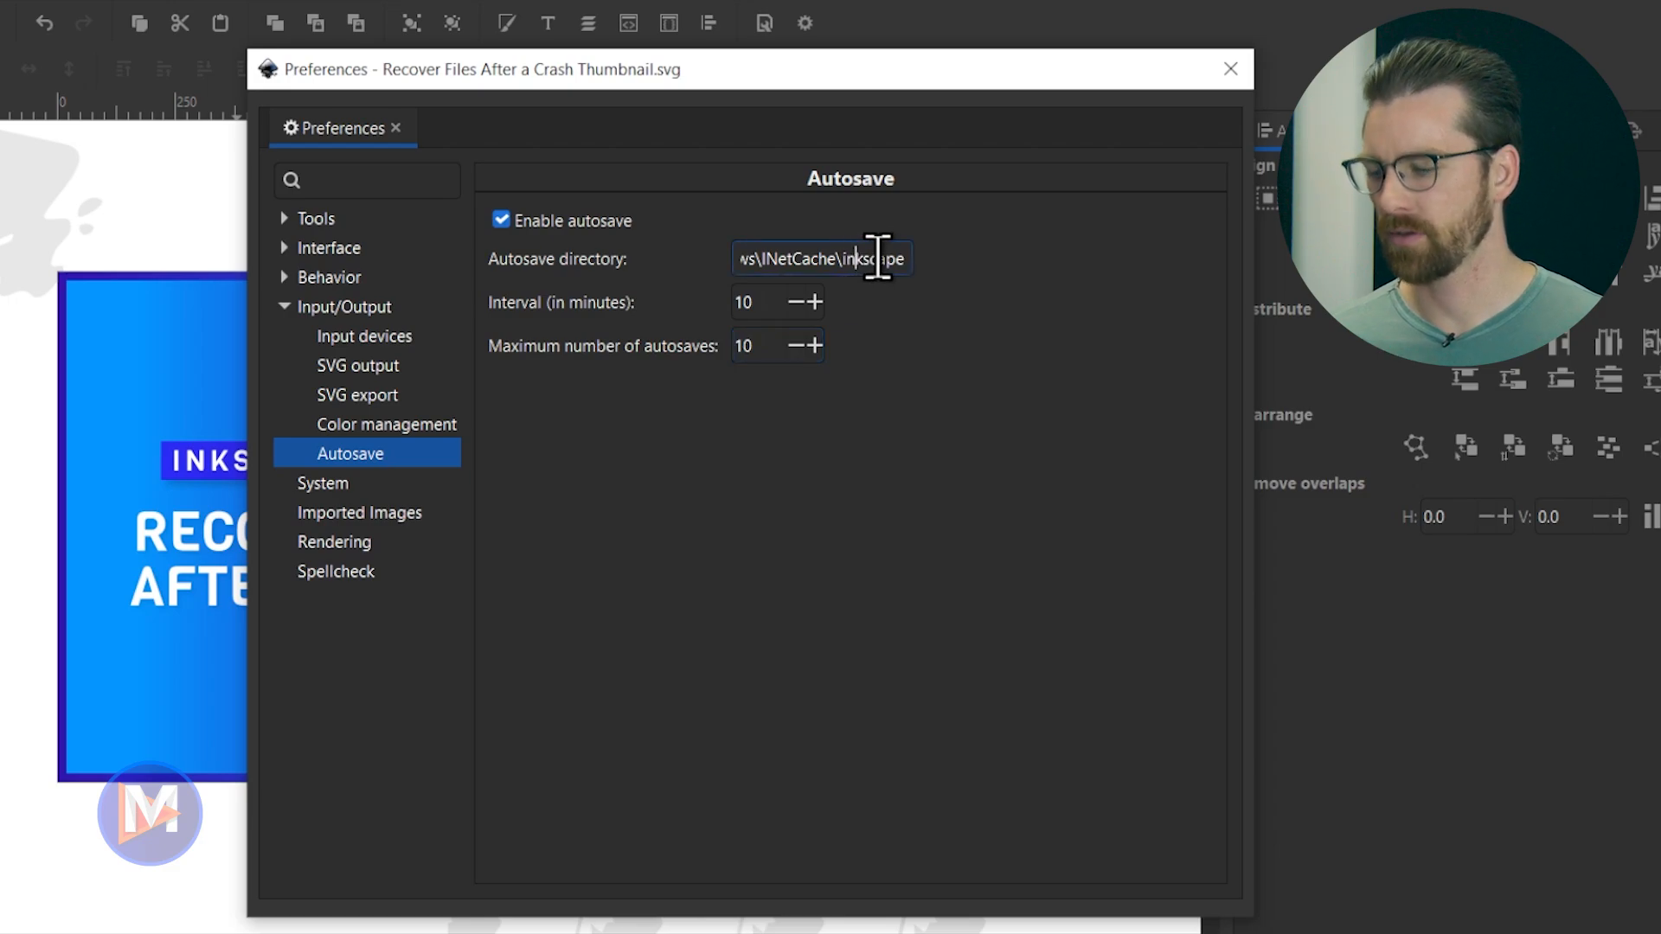
mouse_move(891, 339)
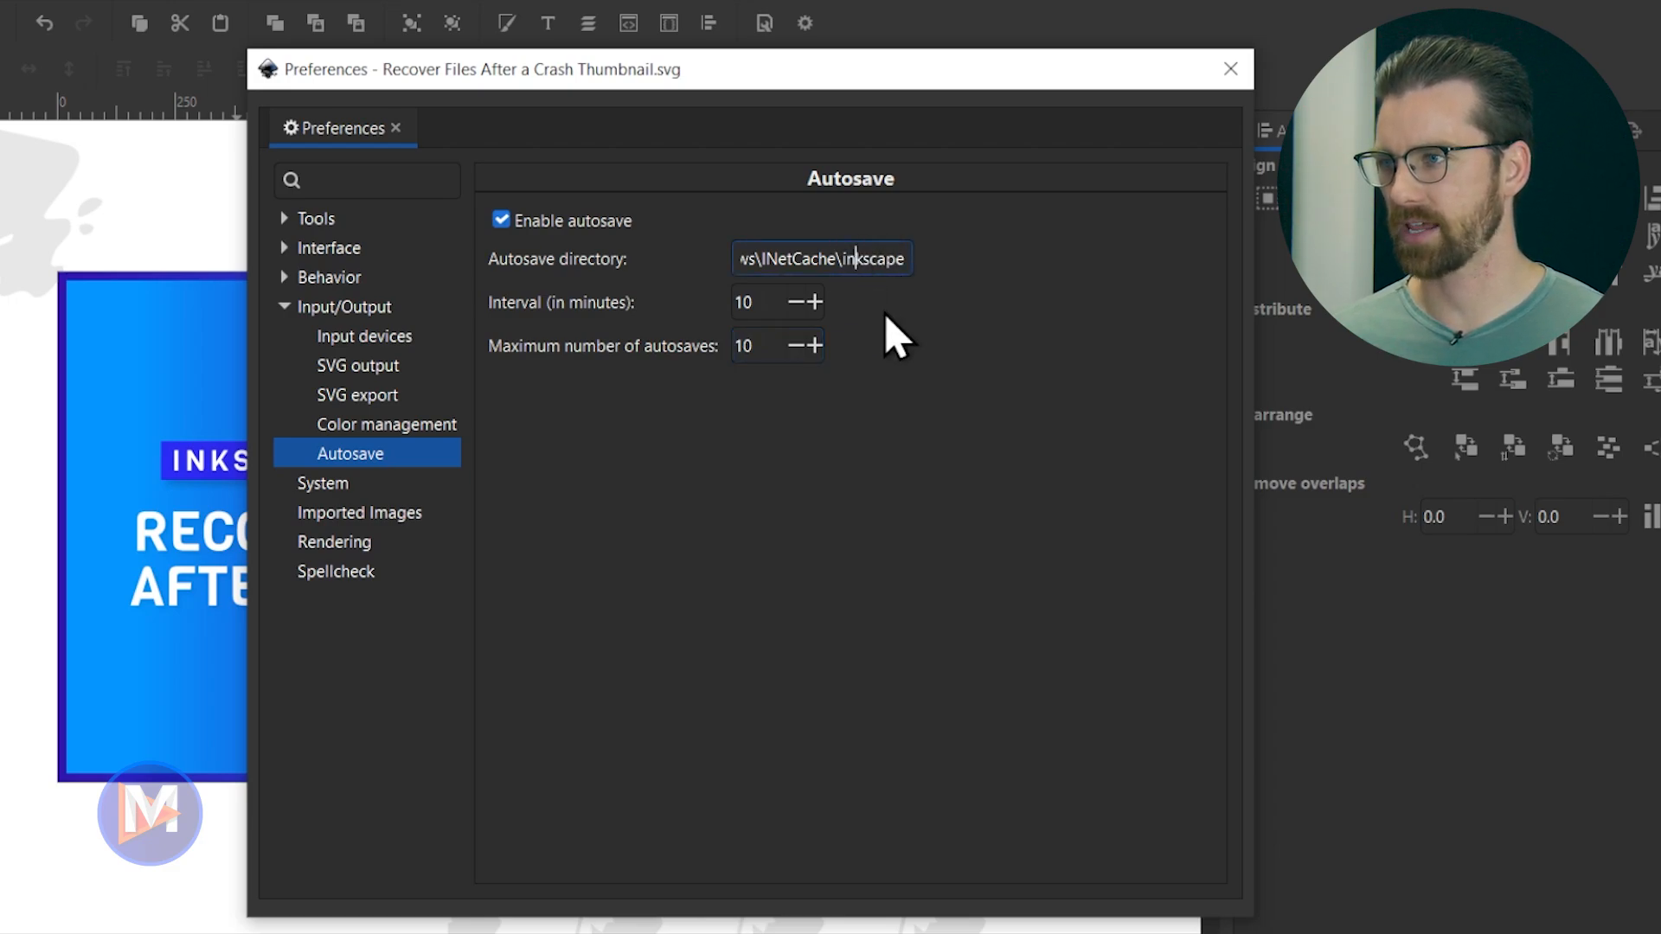
Select the full autosave directory path for copying
triple_click(823, 258)
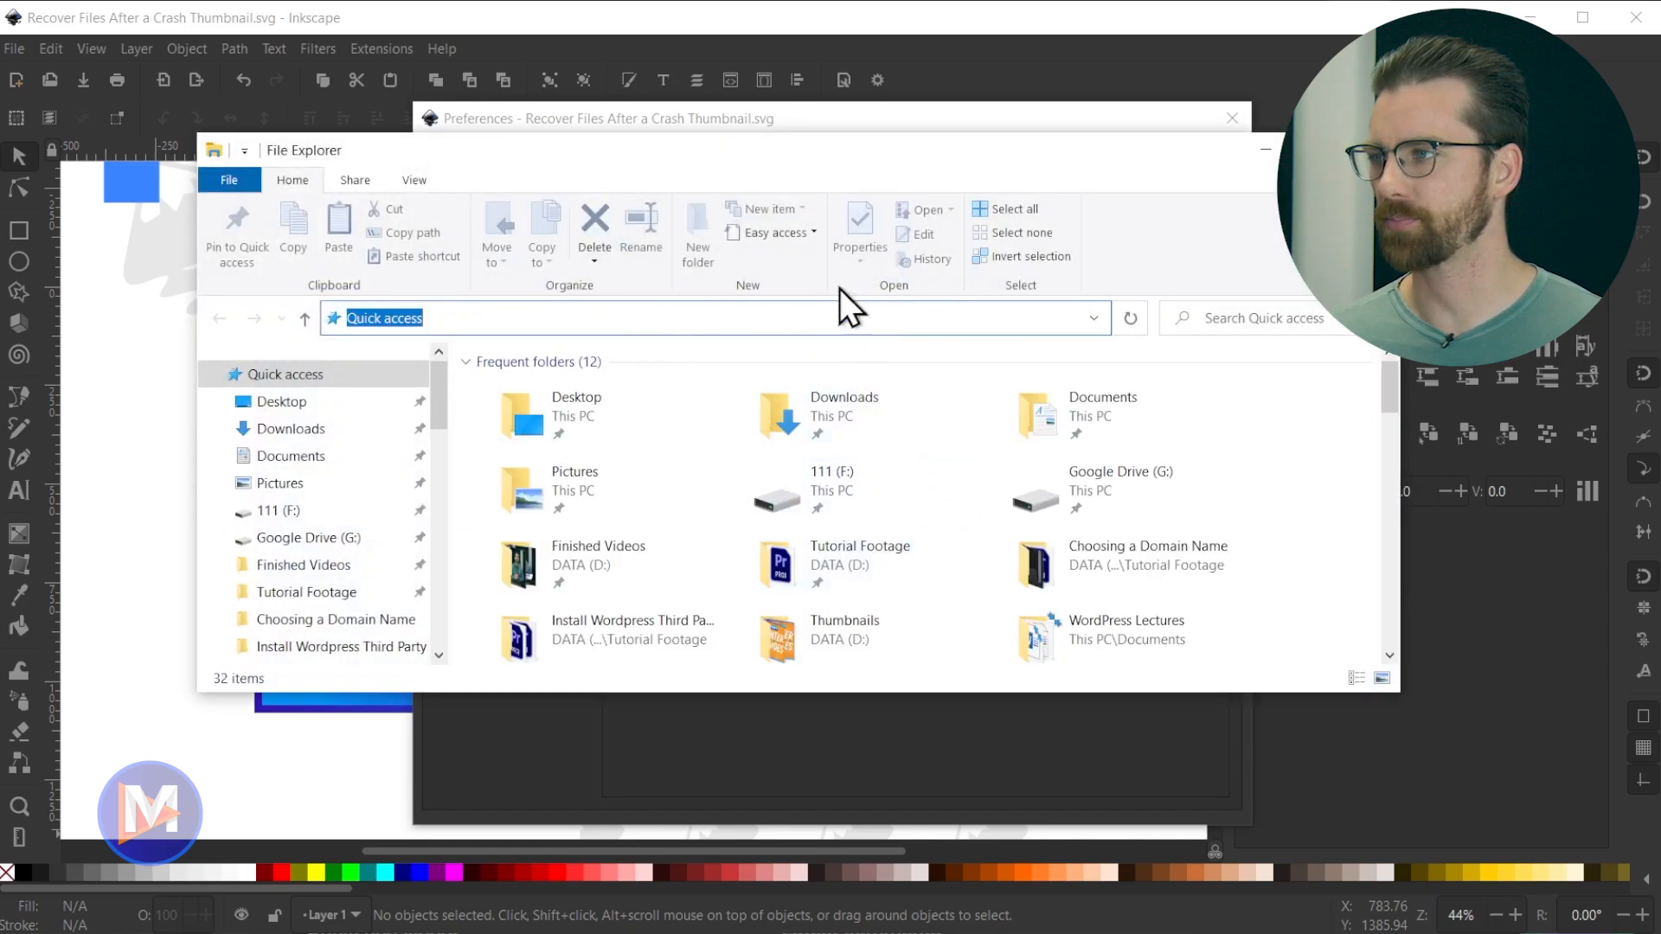
Navigate File Explorer to C:\Users\davie\AppData\Local\Microsoft\Windows\INetCache\inkscape
type("C:\\Users\\davie\\AppData\\Local\\Microsoft\\Windows\\INetCache\\inkscape")
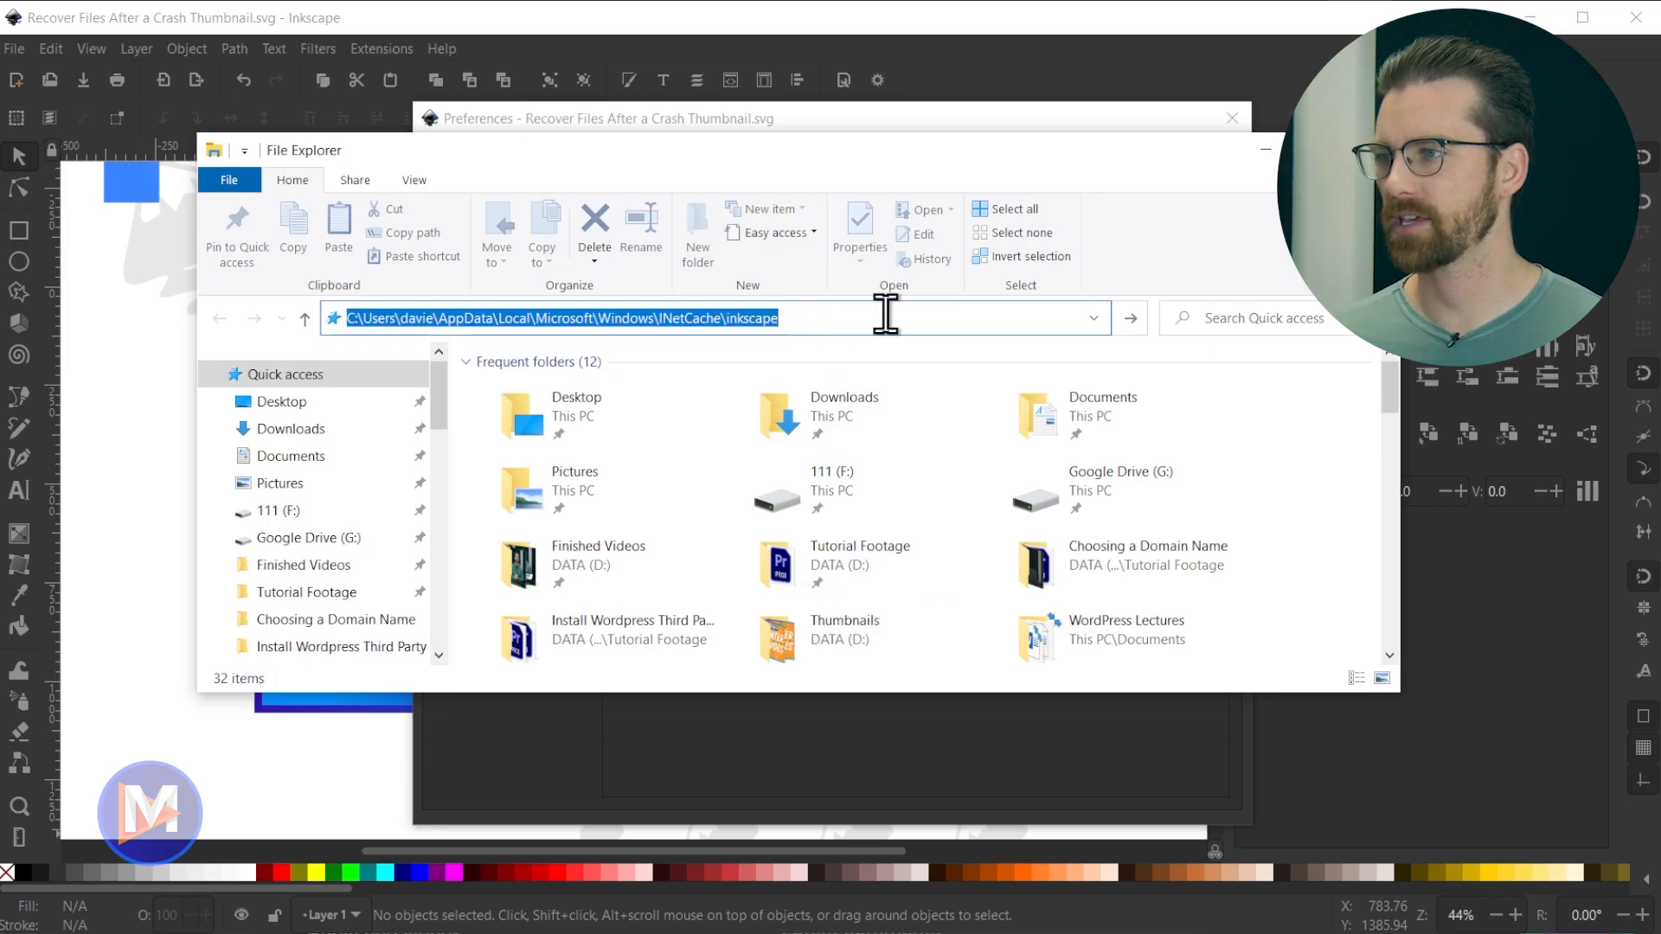
key("Enter")
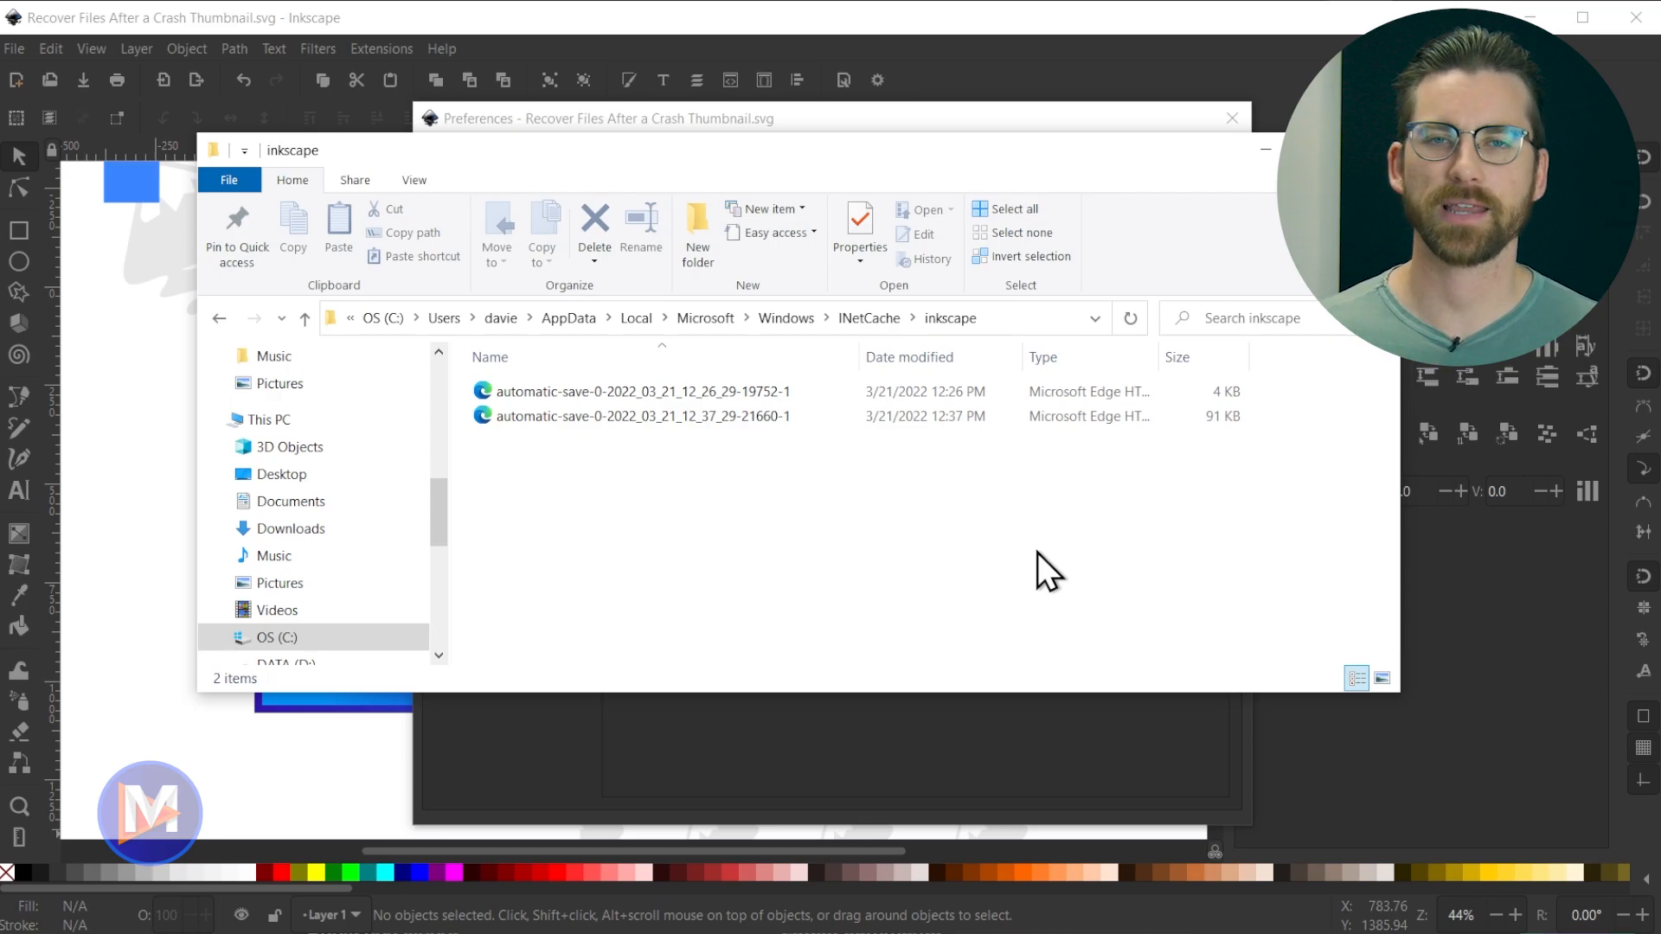
mouse_move(861, 181)
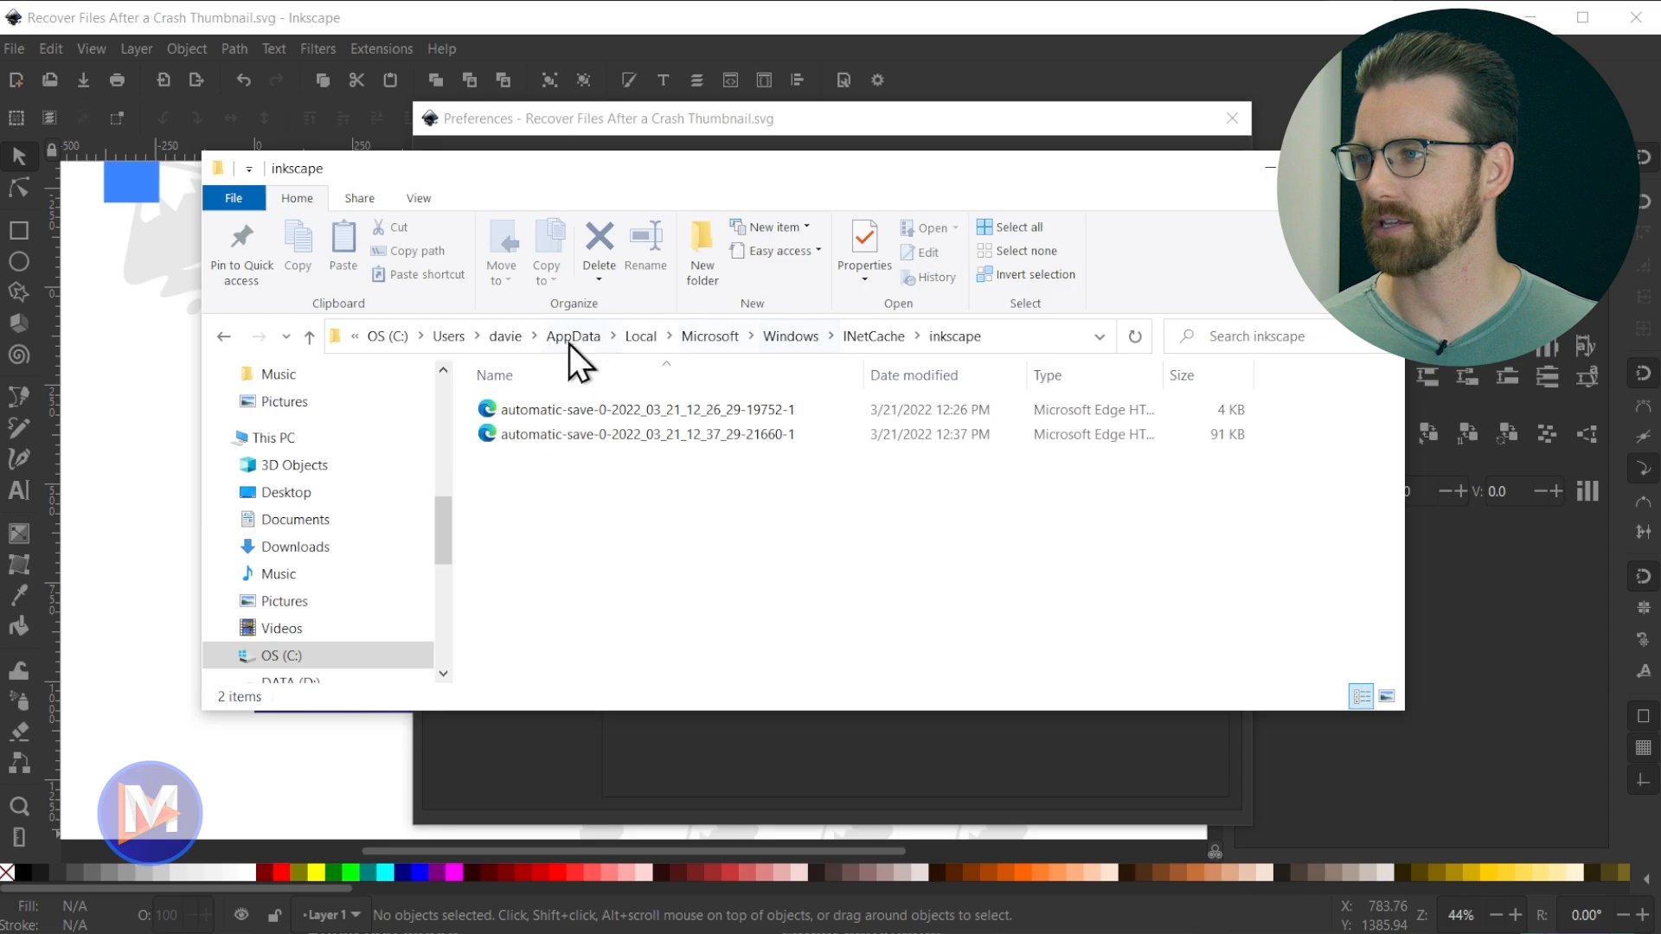
mouse_move(1045, 523)
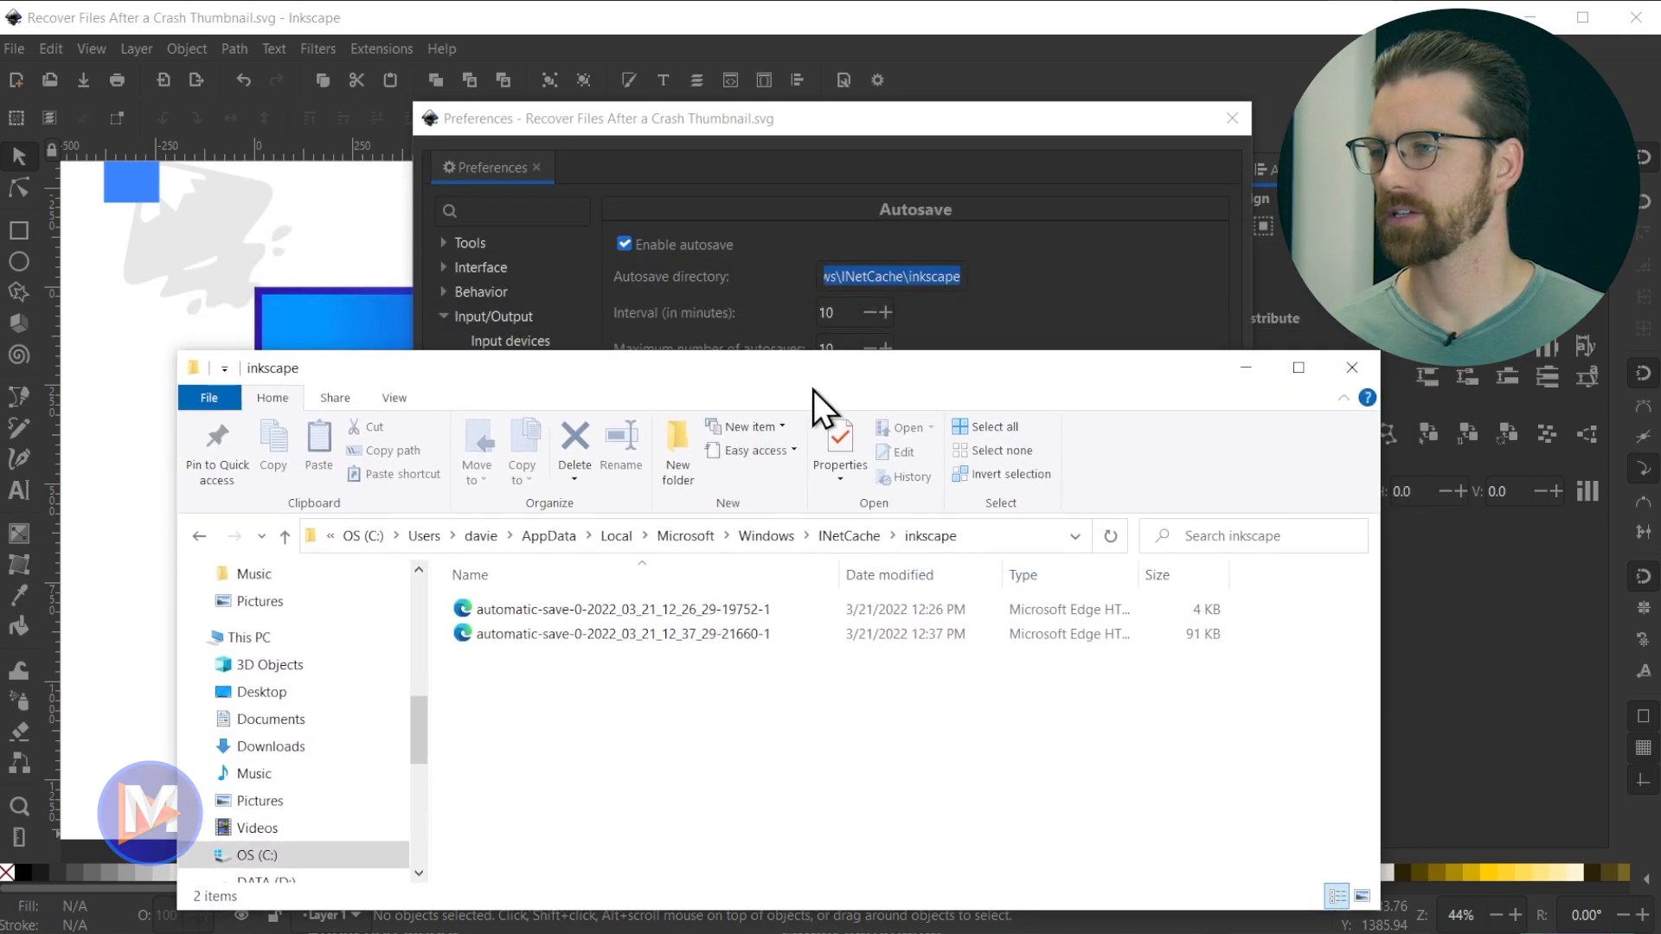
Choose the 12:26 PM automatic-save file and bring up its Open with options
left_click(619, 609)
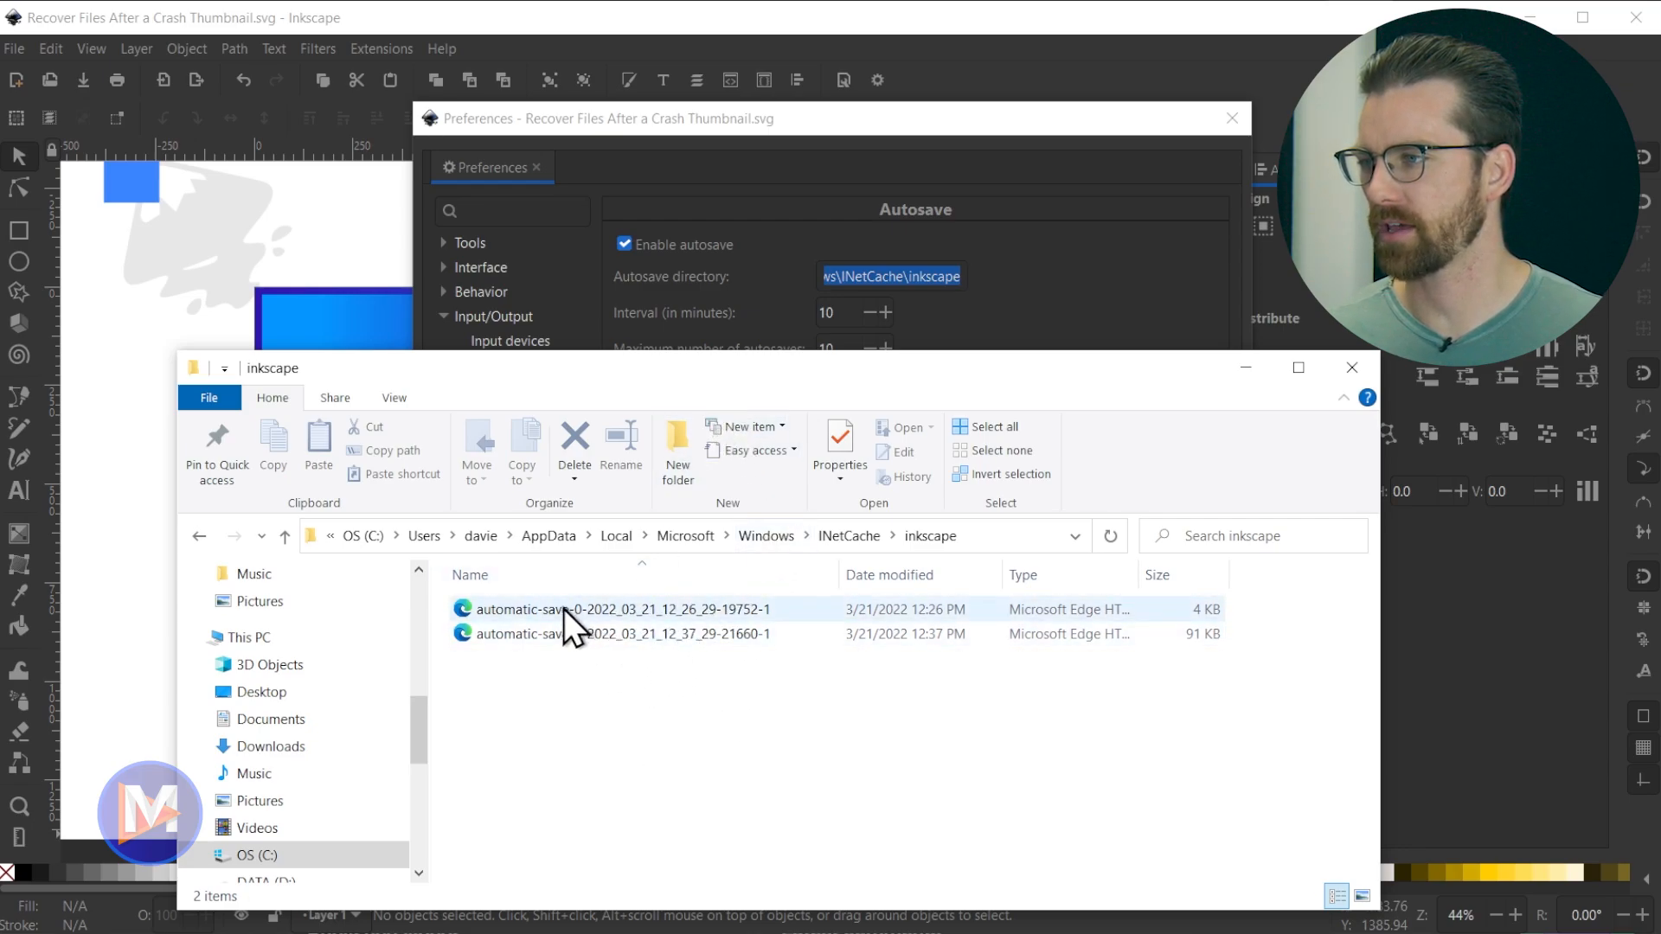
right_click(588, 609)
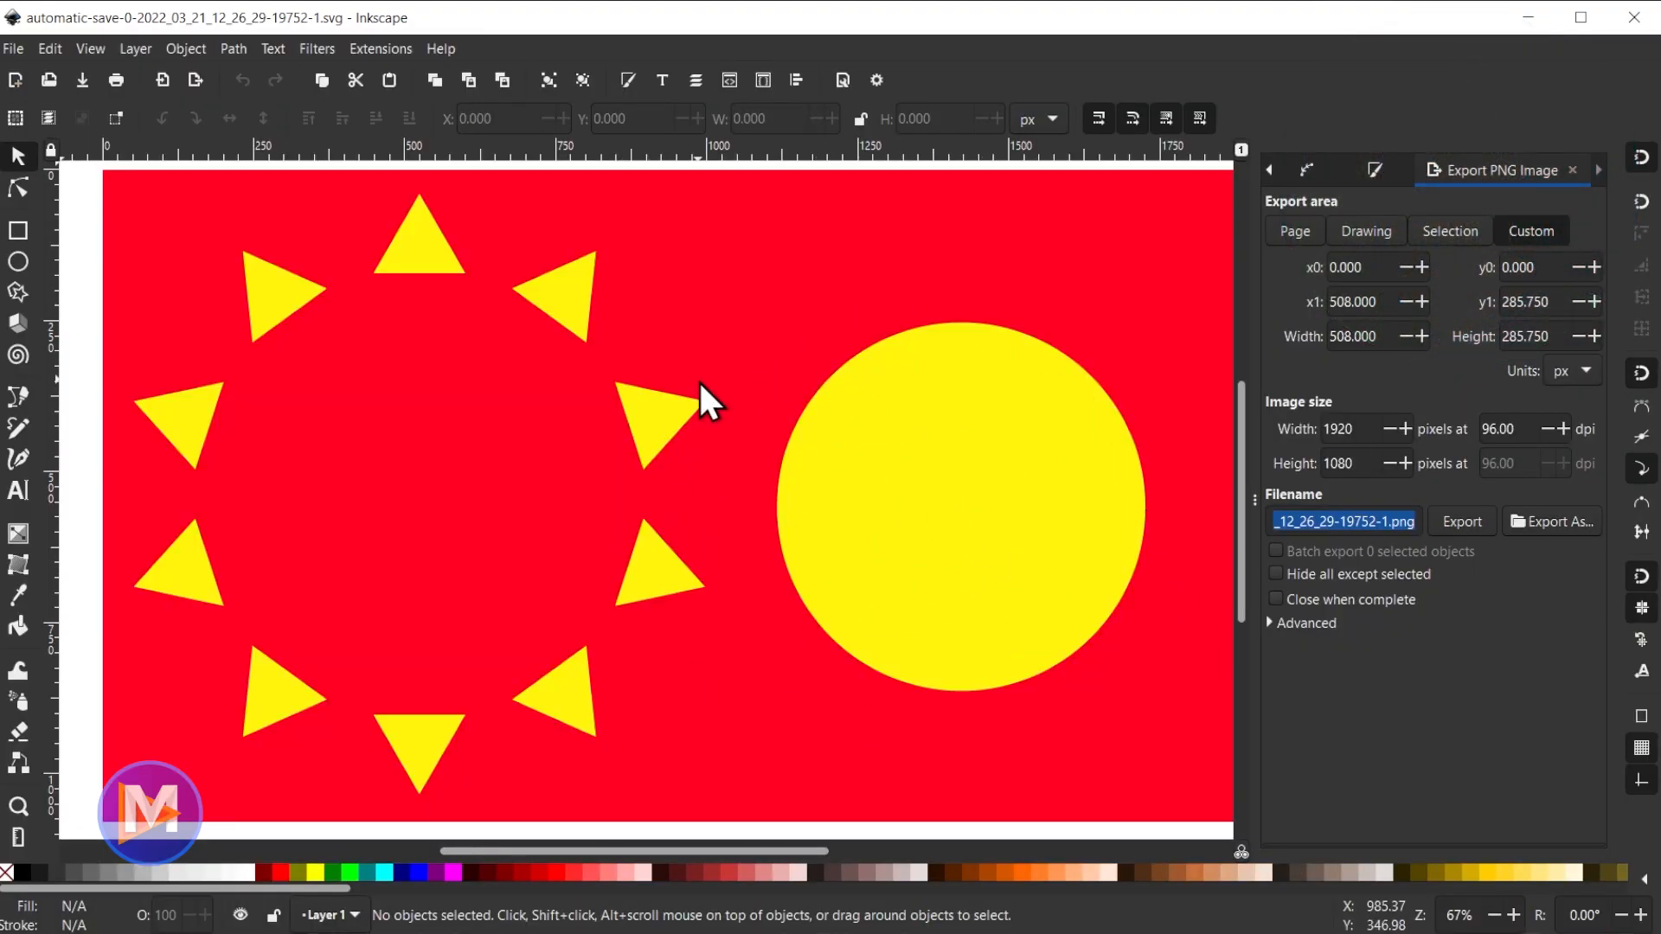
mouse_move(1626, 107)
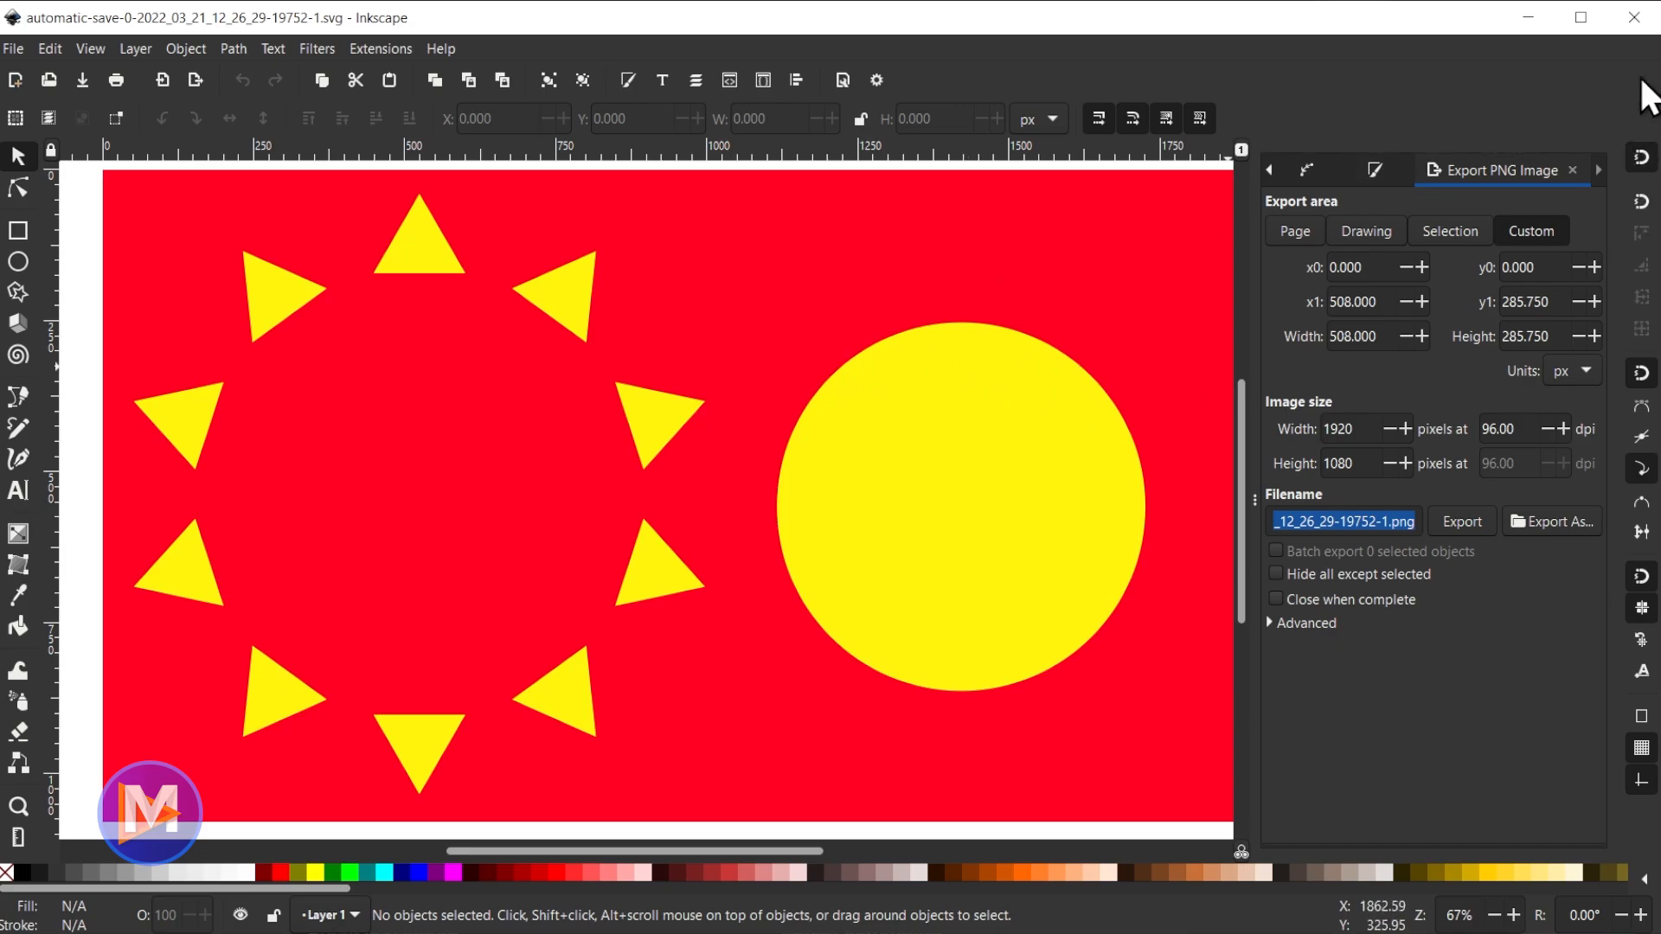
mouse_move(726, 391)
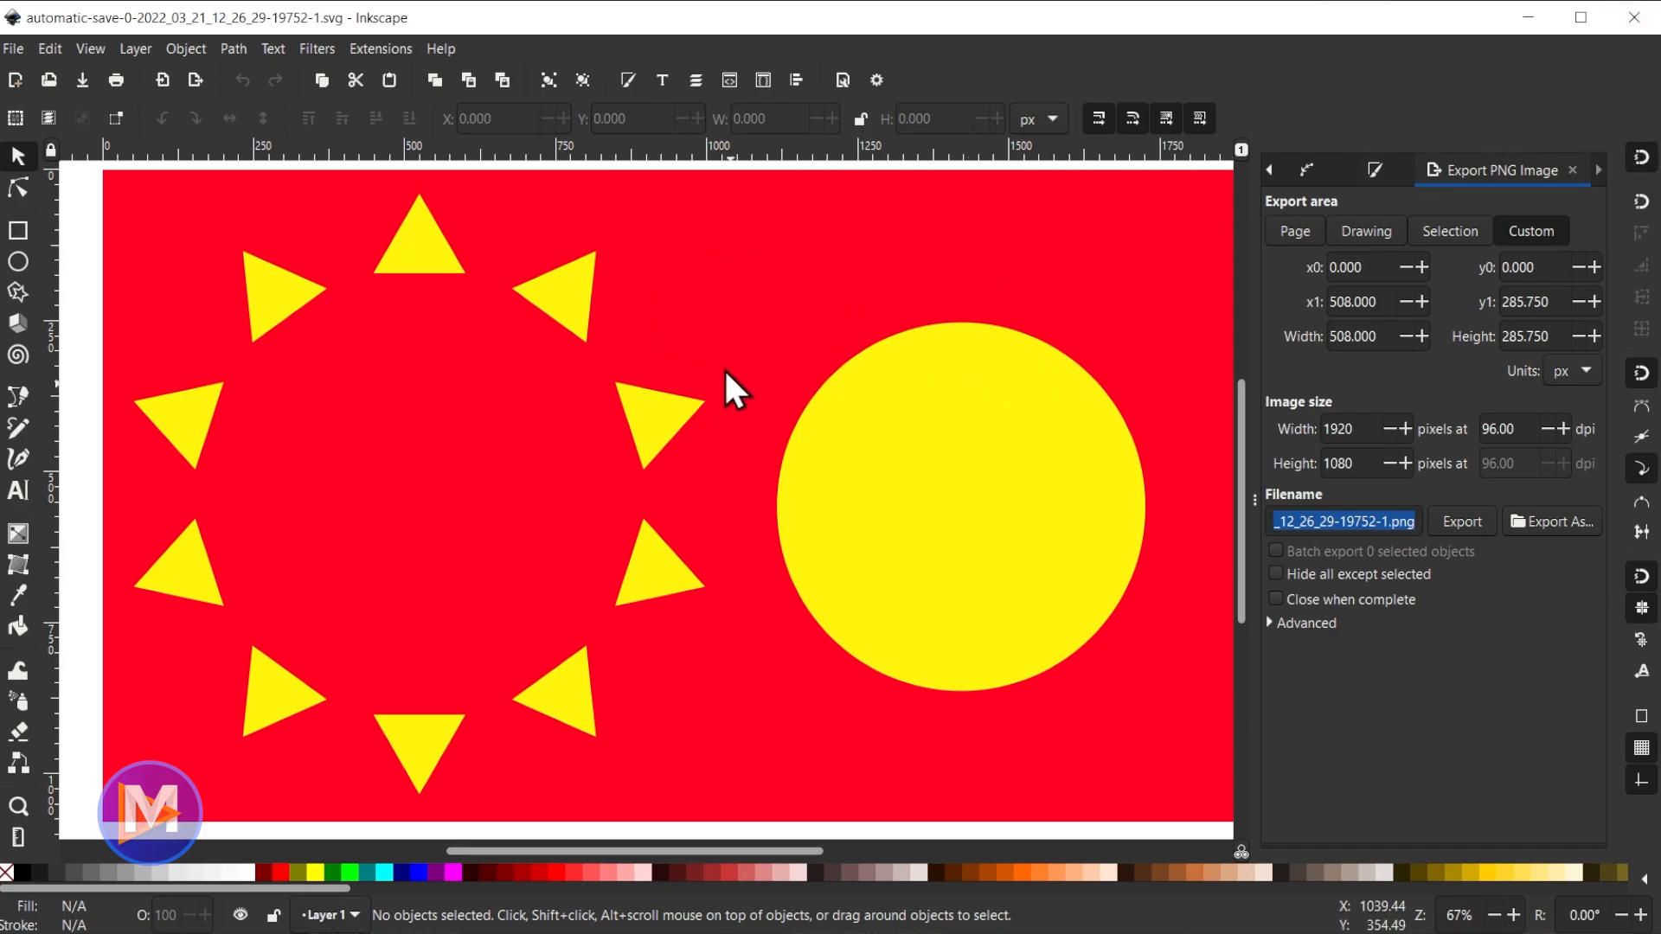
mouse_move(1019, 498)
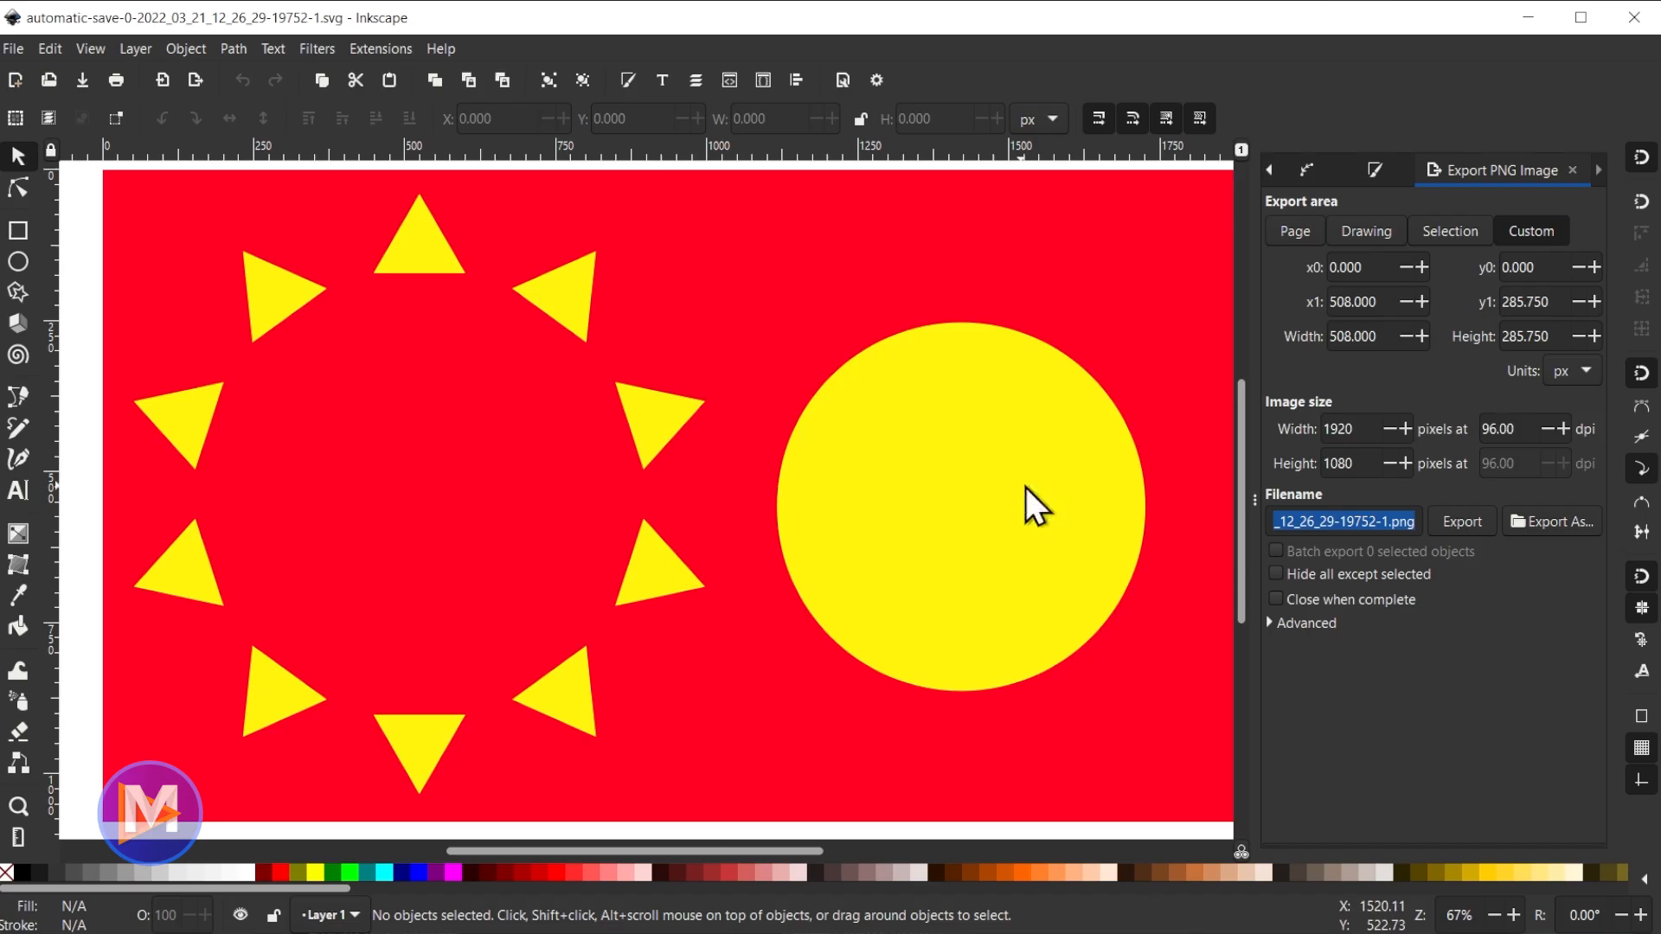